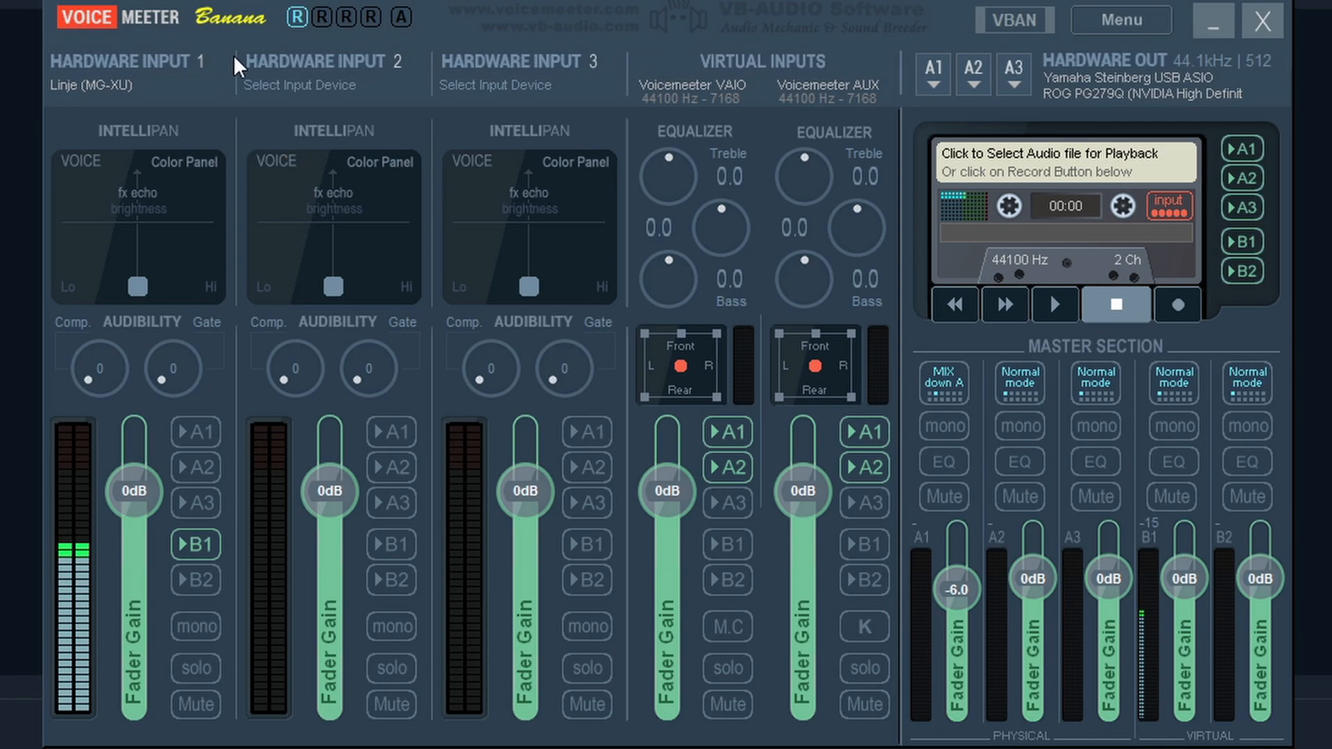
{"action": "mouse_move", "coordinate": [448, 24]}
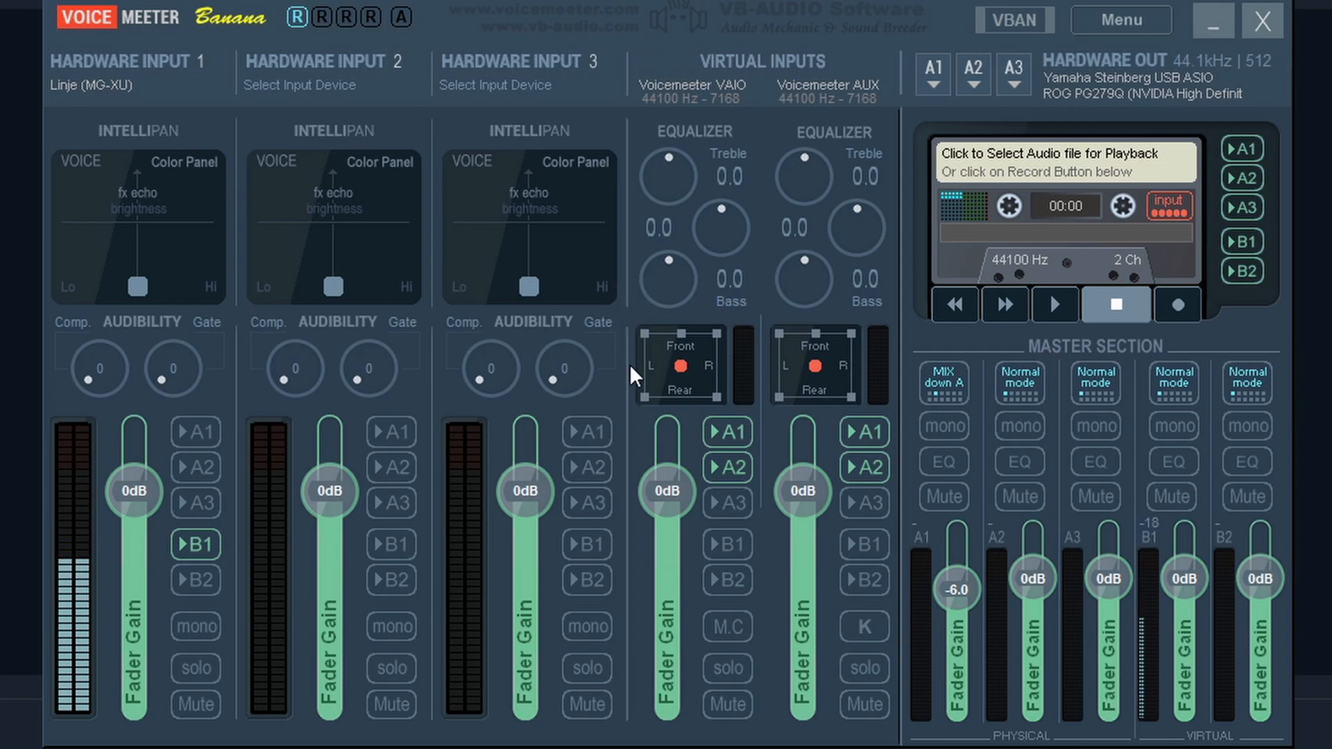
{"action": "mouse_move", "coordinate": [291, 88]}
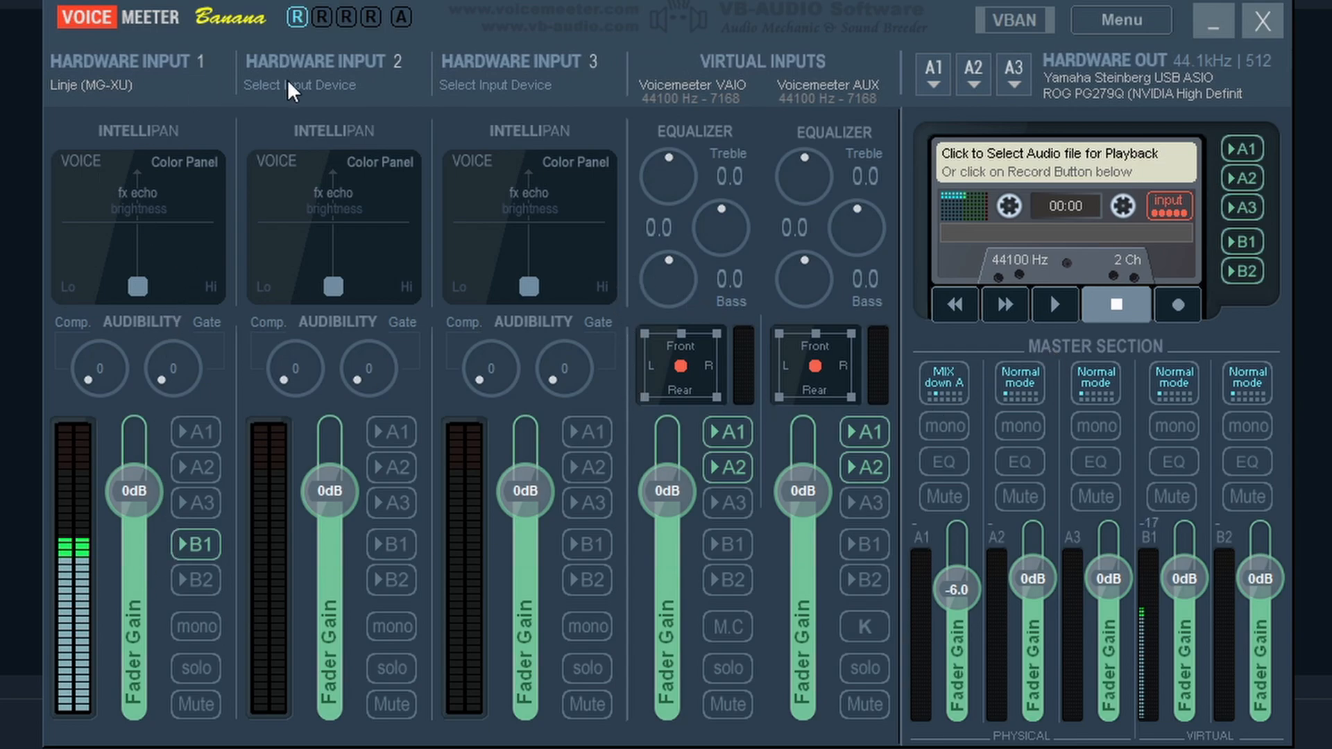
{"action": "mouse_move", "coordinate": [712, 113]}
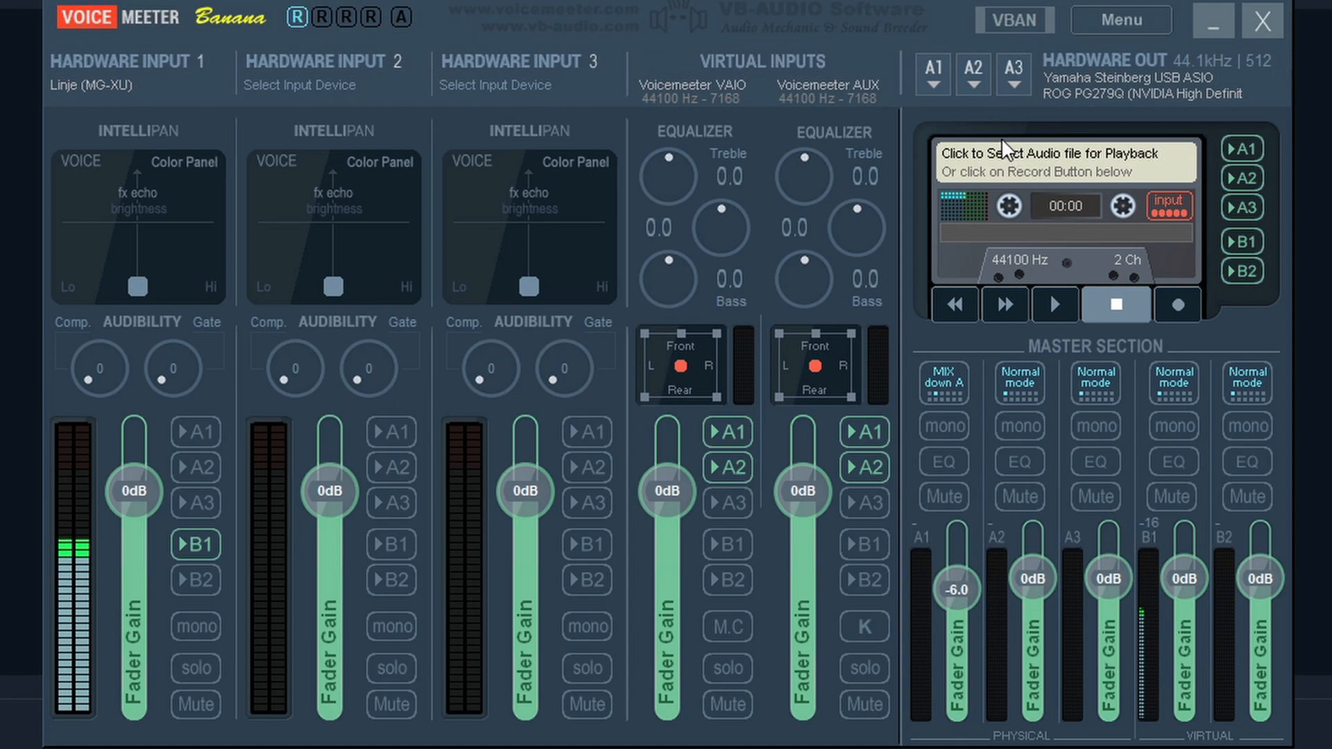
{"action": "mouse_move", "coordinate": [1120, 115]}
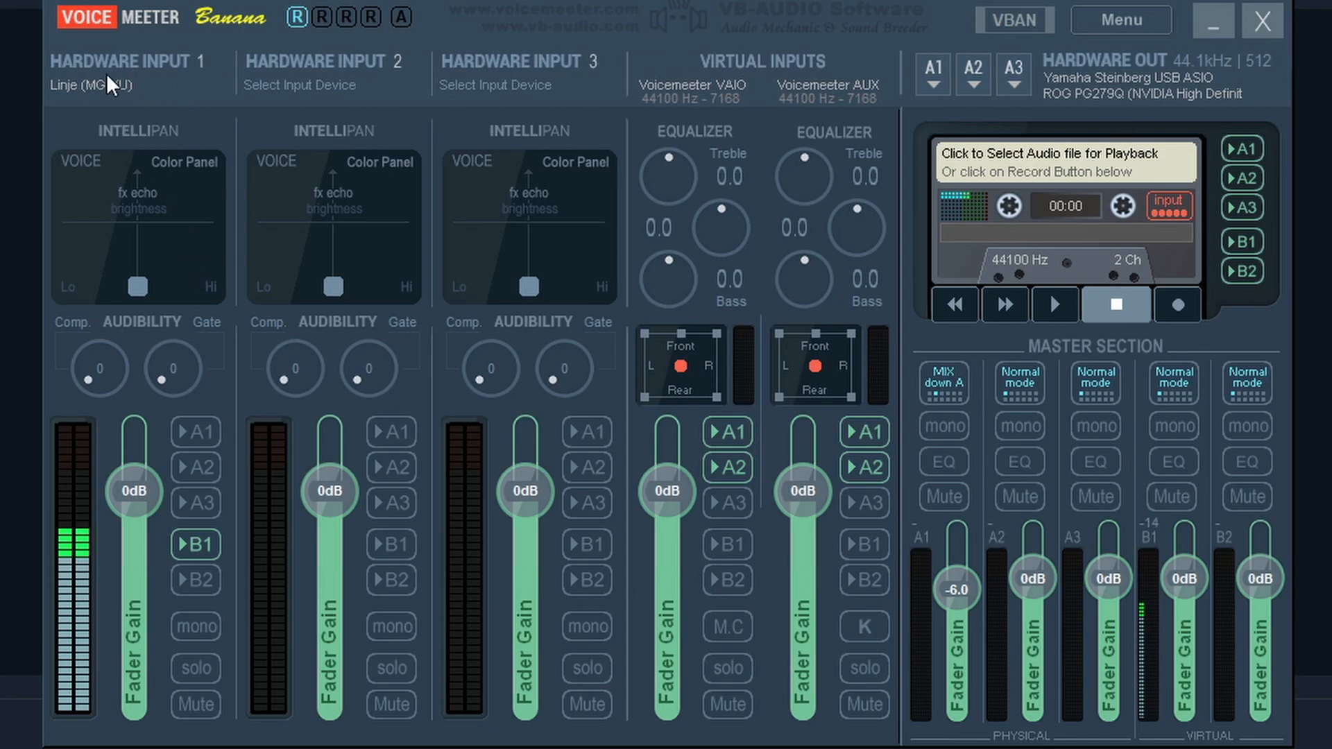
{"action": "mouse_move", "coordinate": [376, 264]}
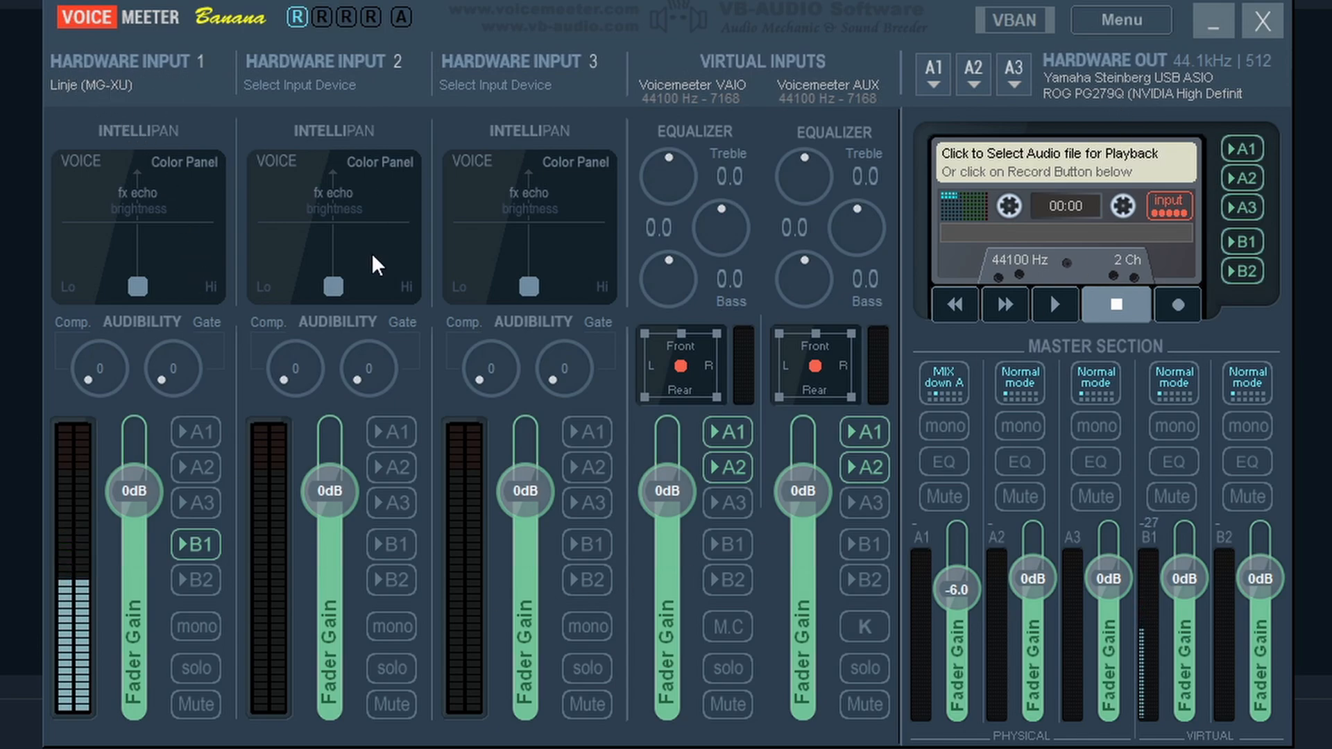
{"action": "mouse_move", "coordinate": [728, 197]}
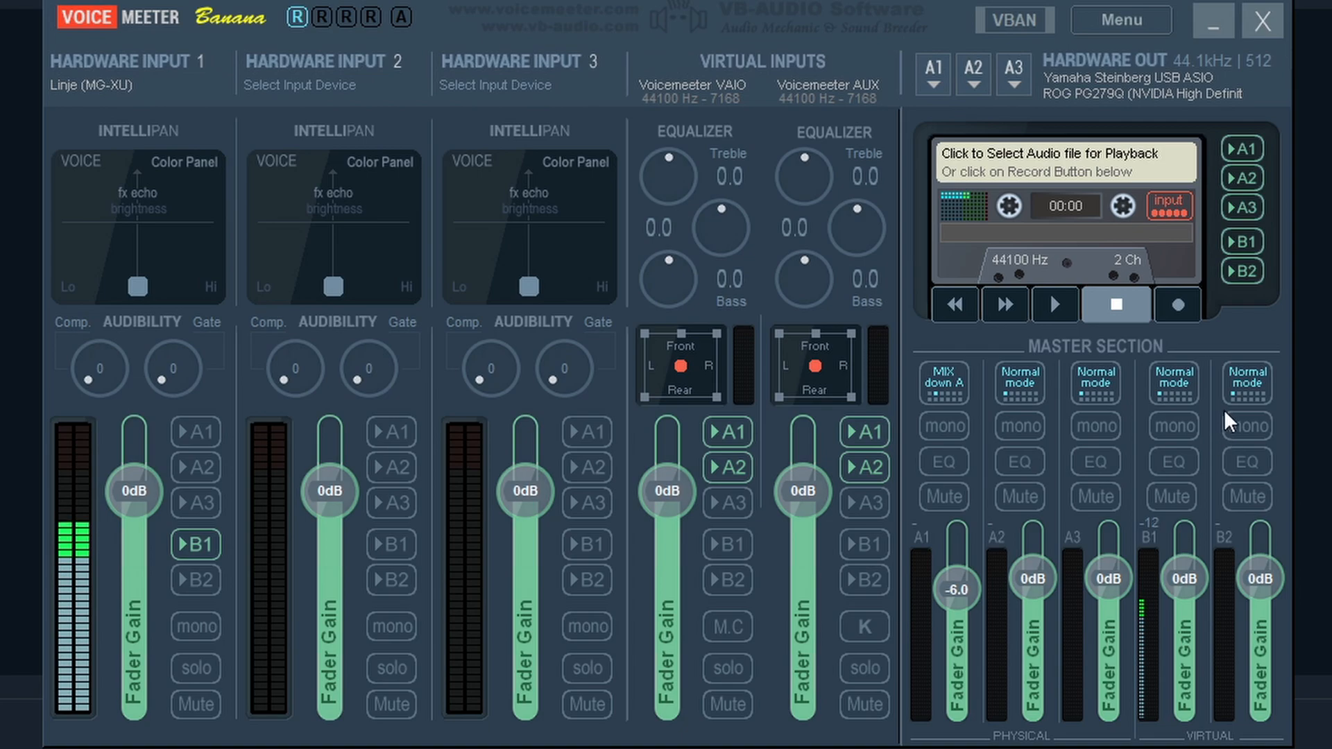
{"action": "mouse_move", "coordinate": [1206, 445]}
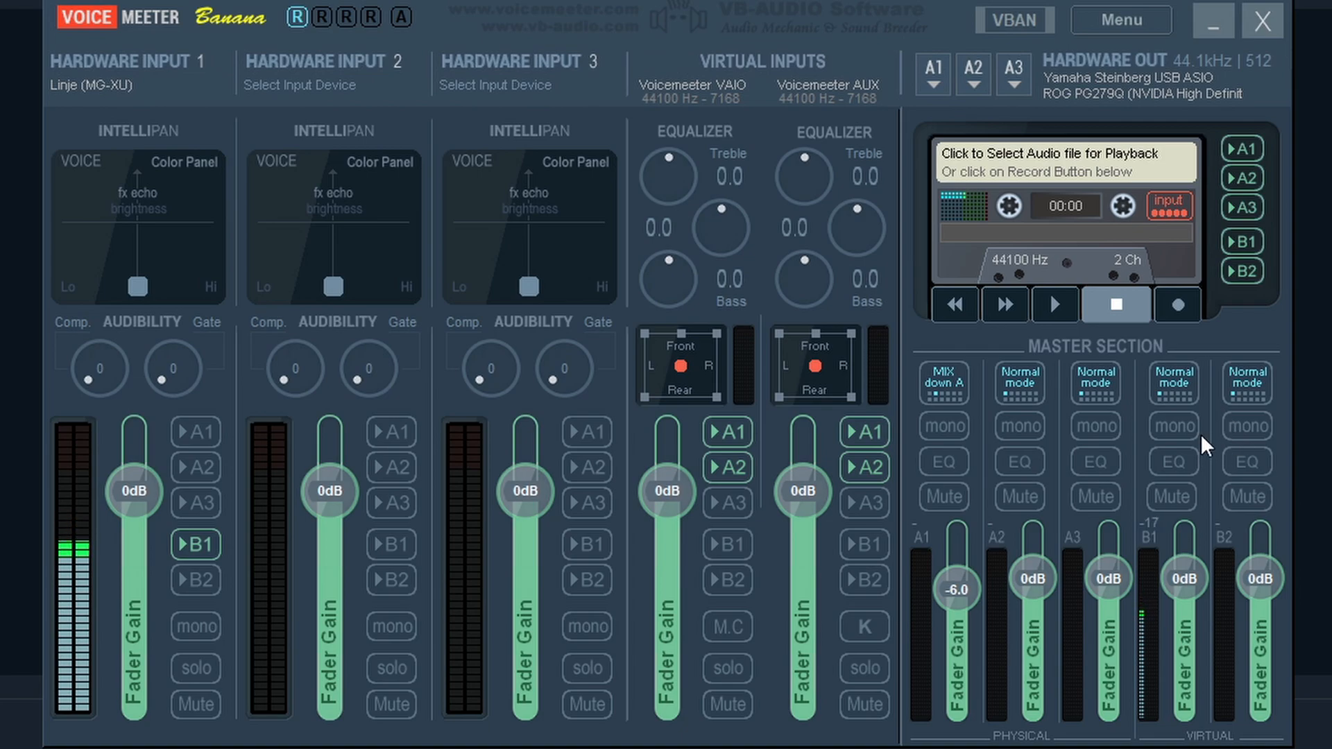
{"action": "mouse_move", "coordinate": [120, 645]}
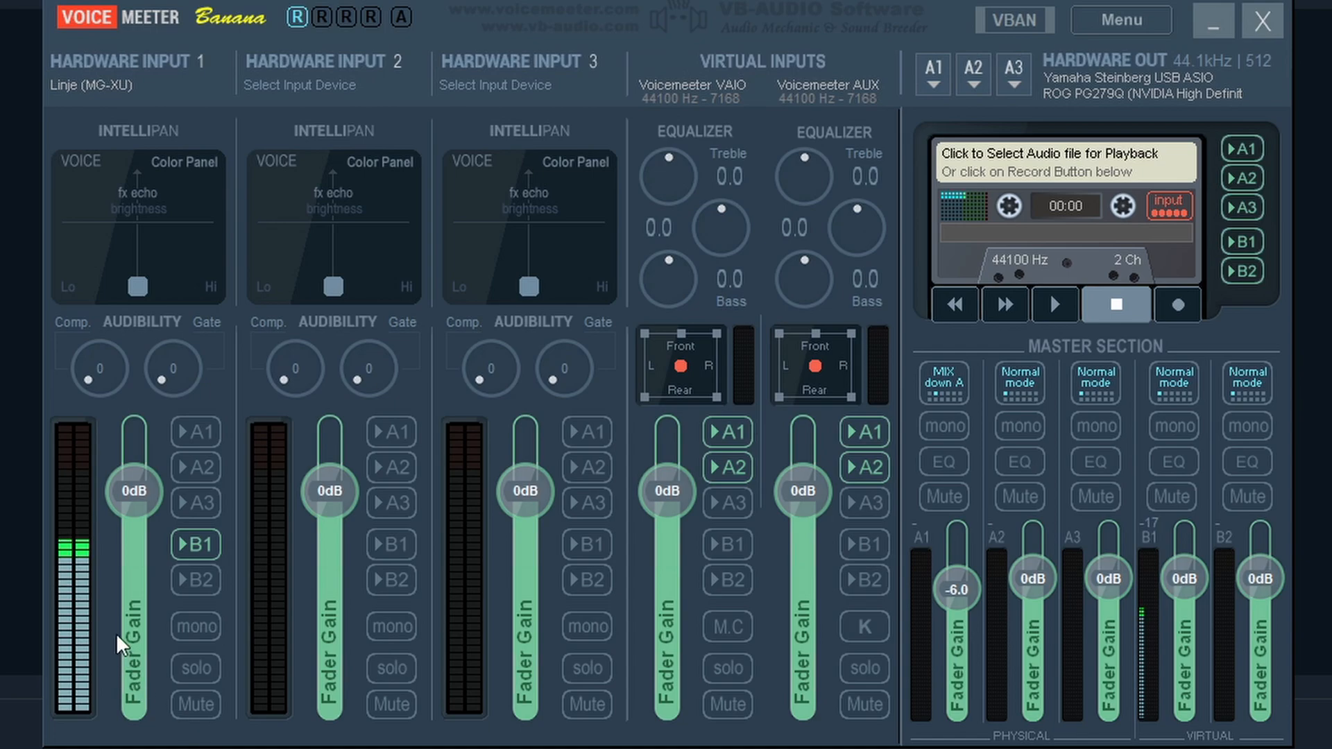
{"action": "mouse_move", "coordinate": [91, 523]}
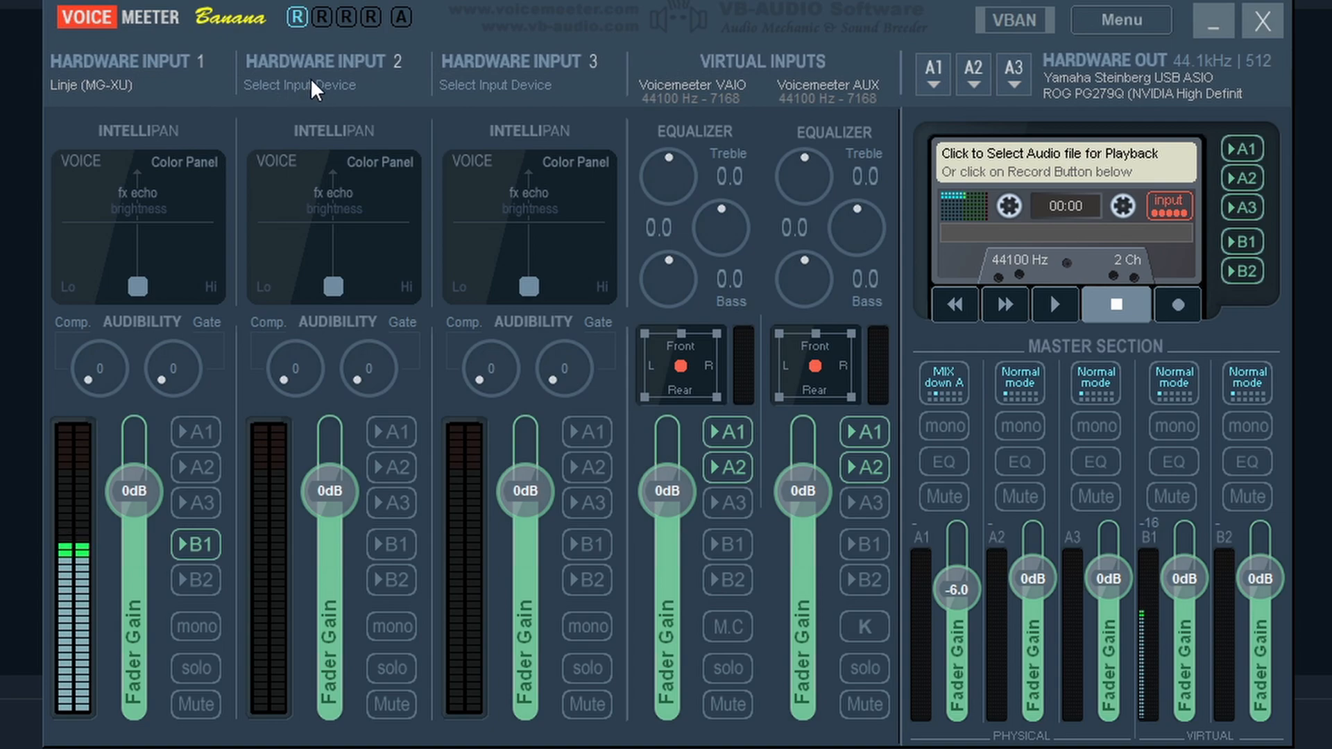
{"action": "mouse_move", "coordinate": [531, 107]}
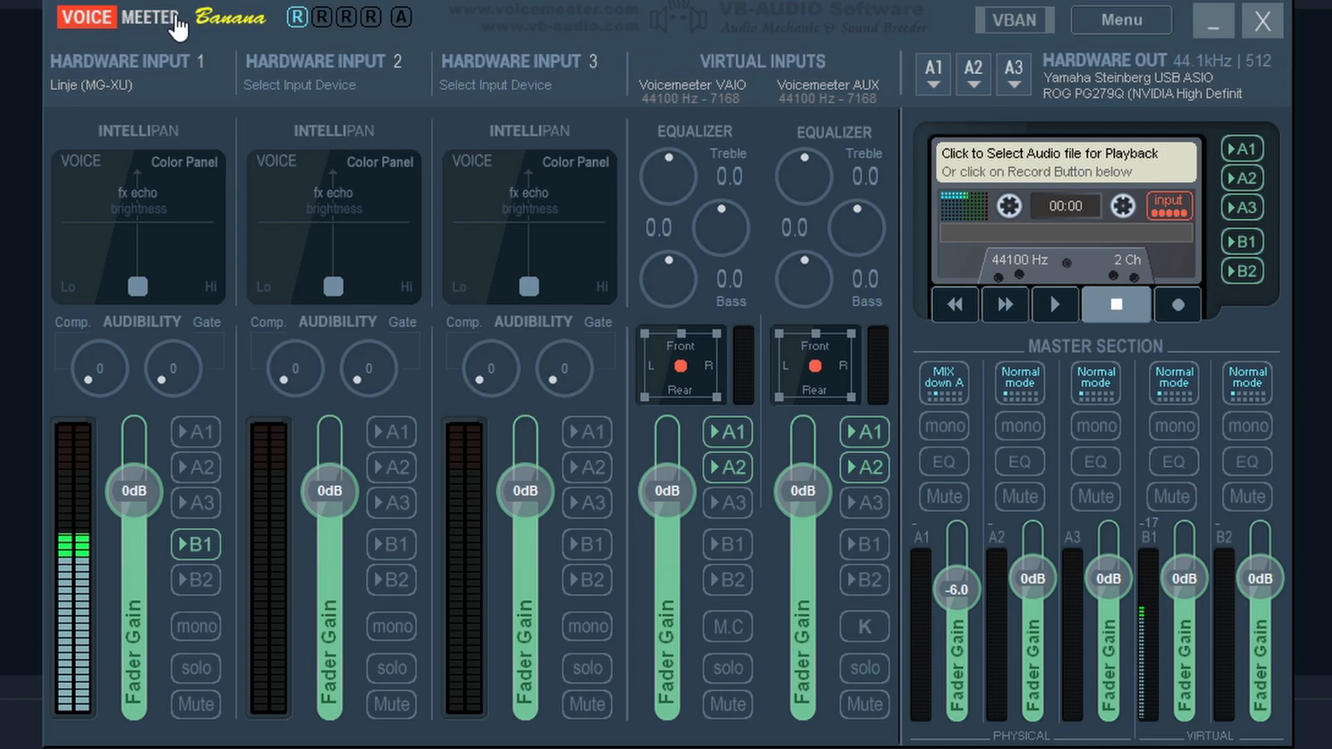
{"action": "mouse_move", "coordinate": [434, 321]}
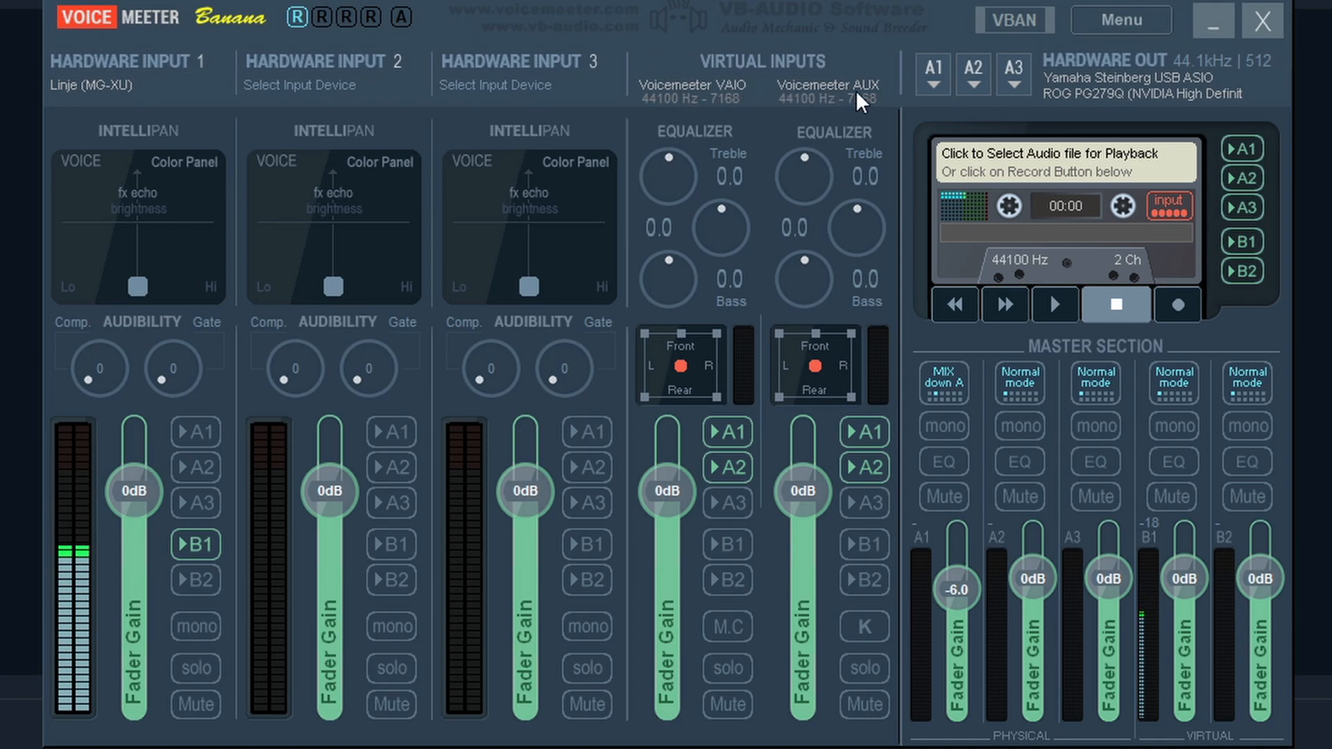
{"action": "mouse_move", "coordinate": [803, 212]}
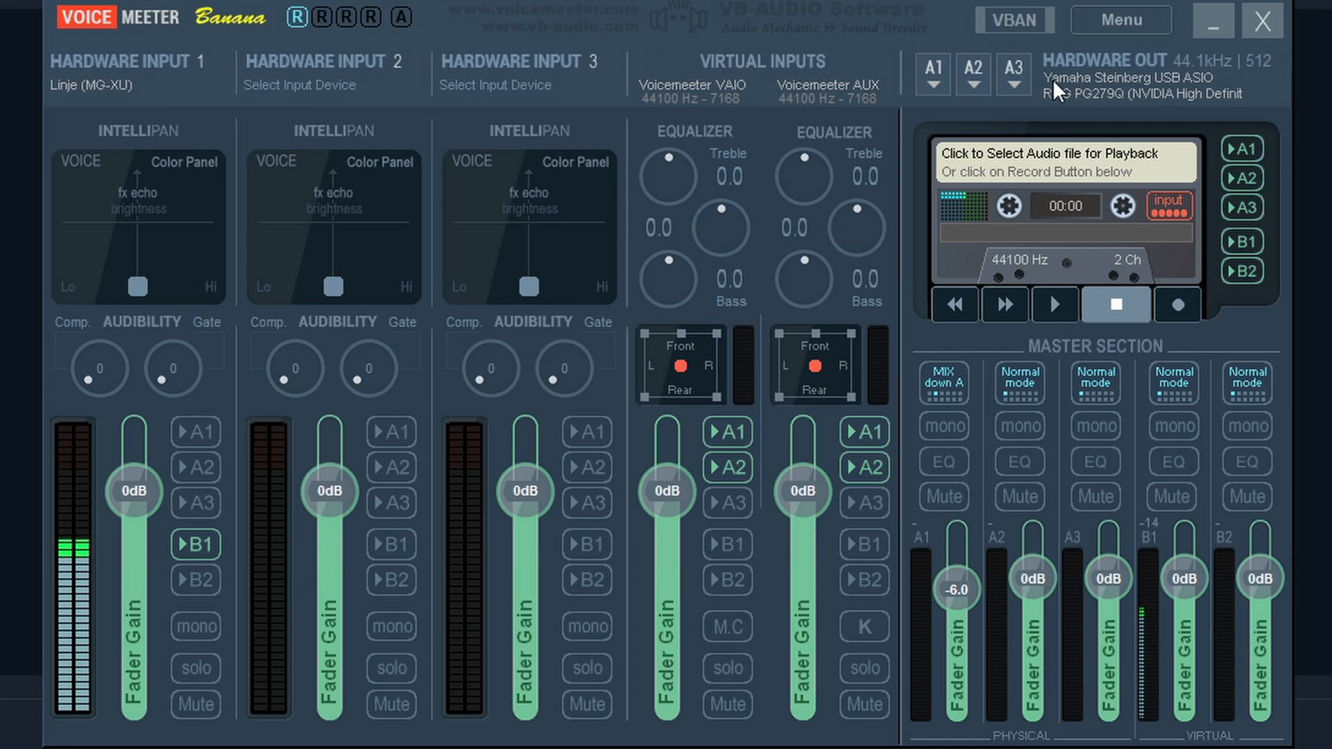
Review which devices the first and second Voicemeeter hardware outputs can use
{"action": "left_click", "coordinate": [931, 68]}
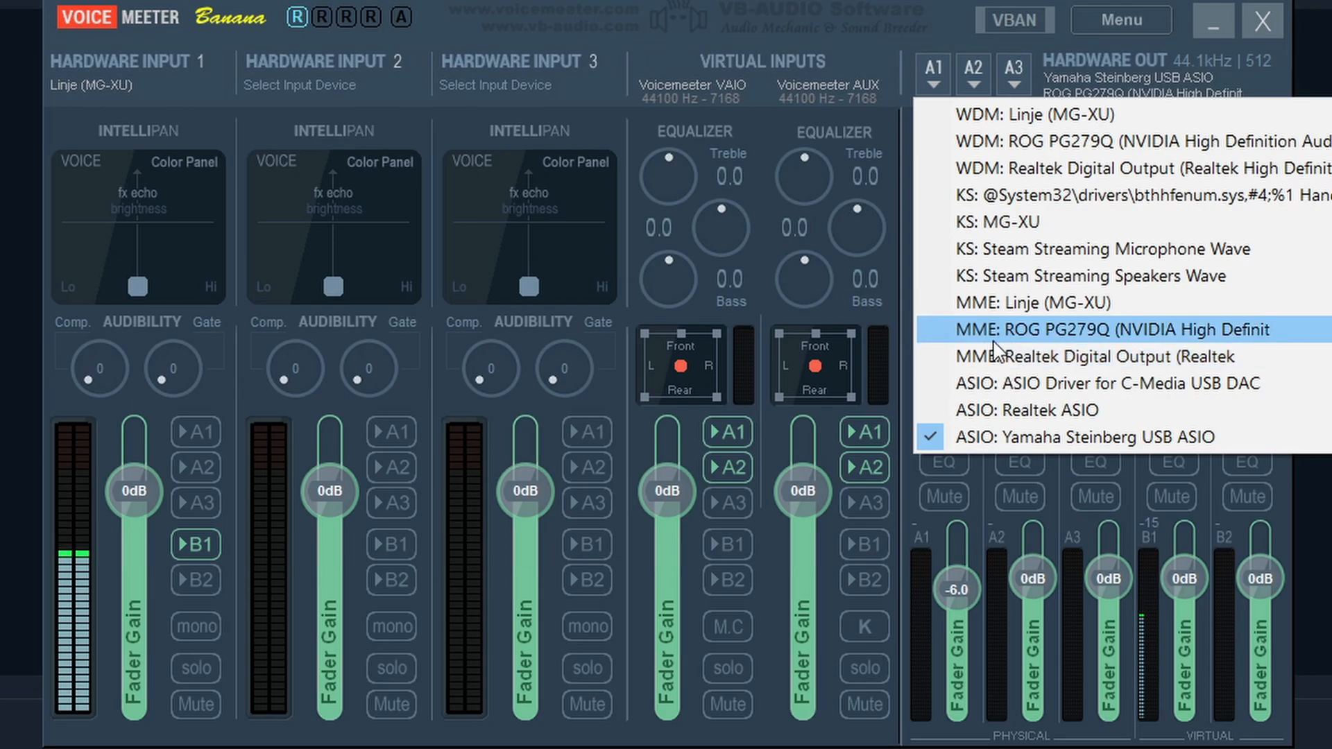
{"action": "mouse_move", "coordinate": [1007, 469]}
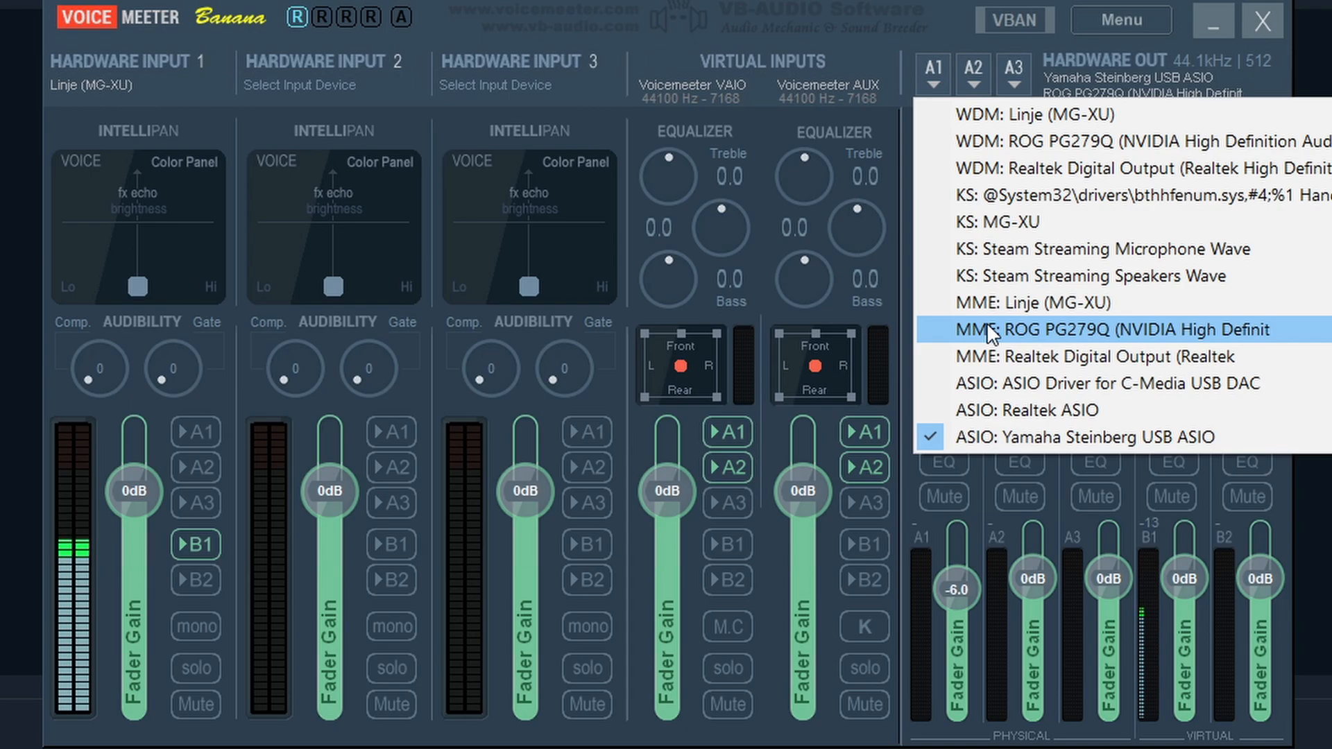
{"action": "mouse_move", "coordinate": [1028, 411]}
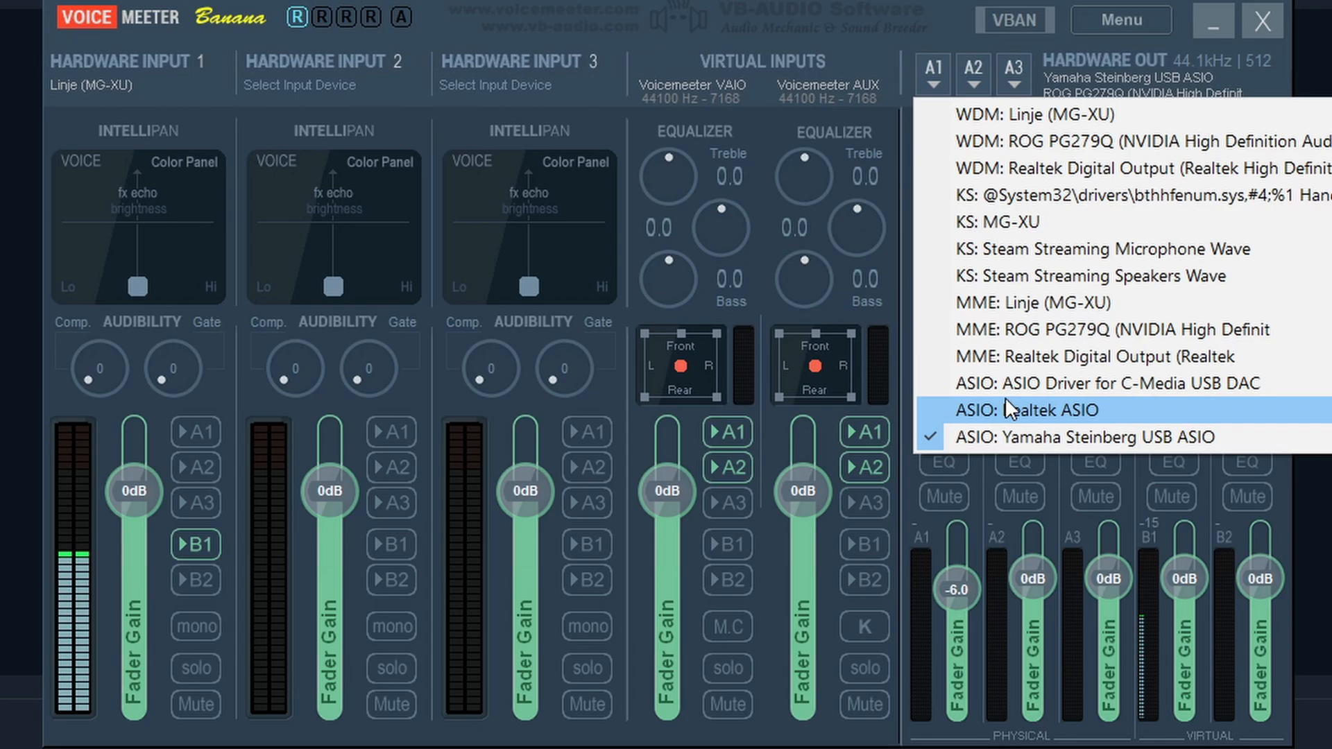
{"action": "mouse_move", "coordinate": [1028, 330]}
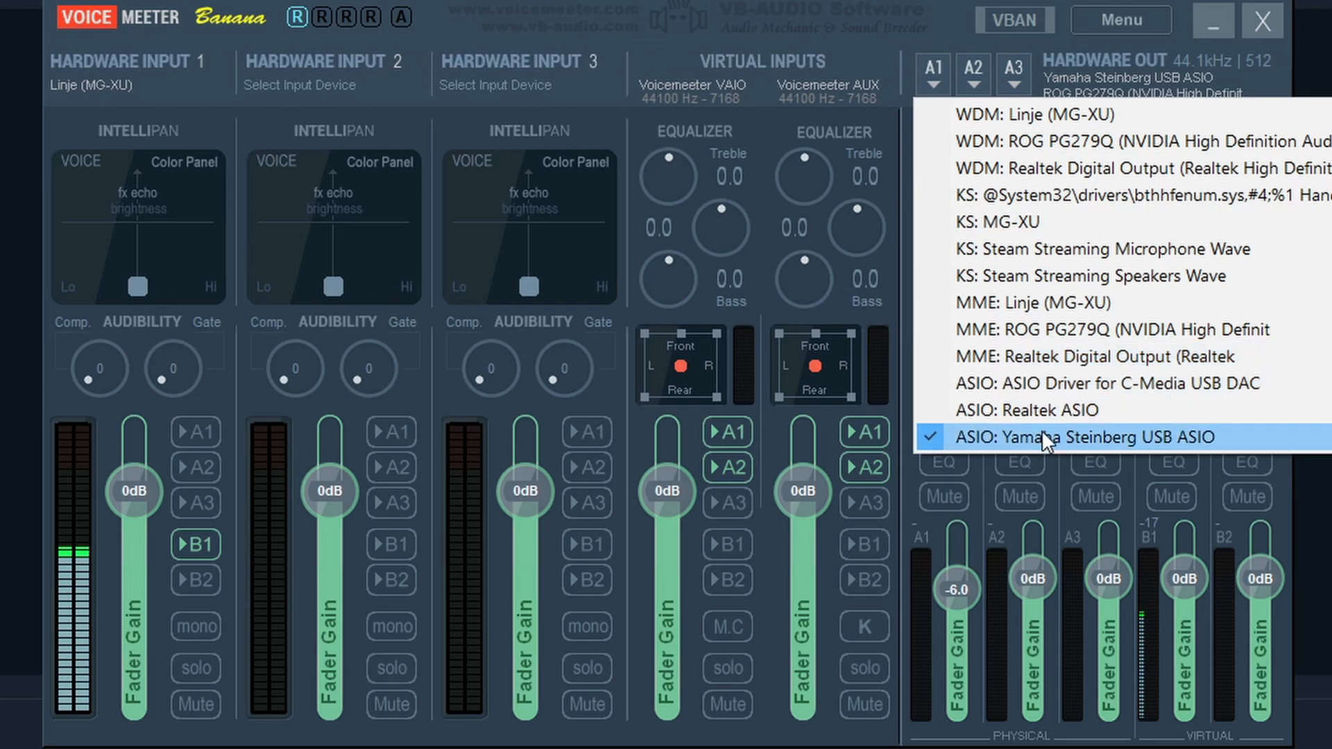
{"action": "mouse_move", "coordinate": [1007, 411]}
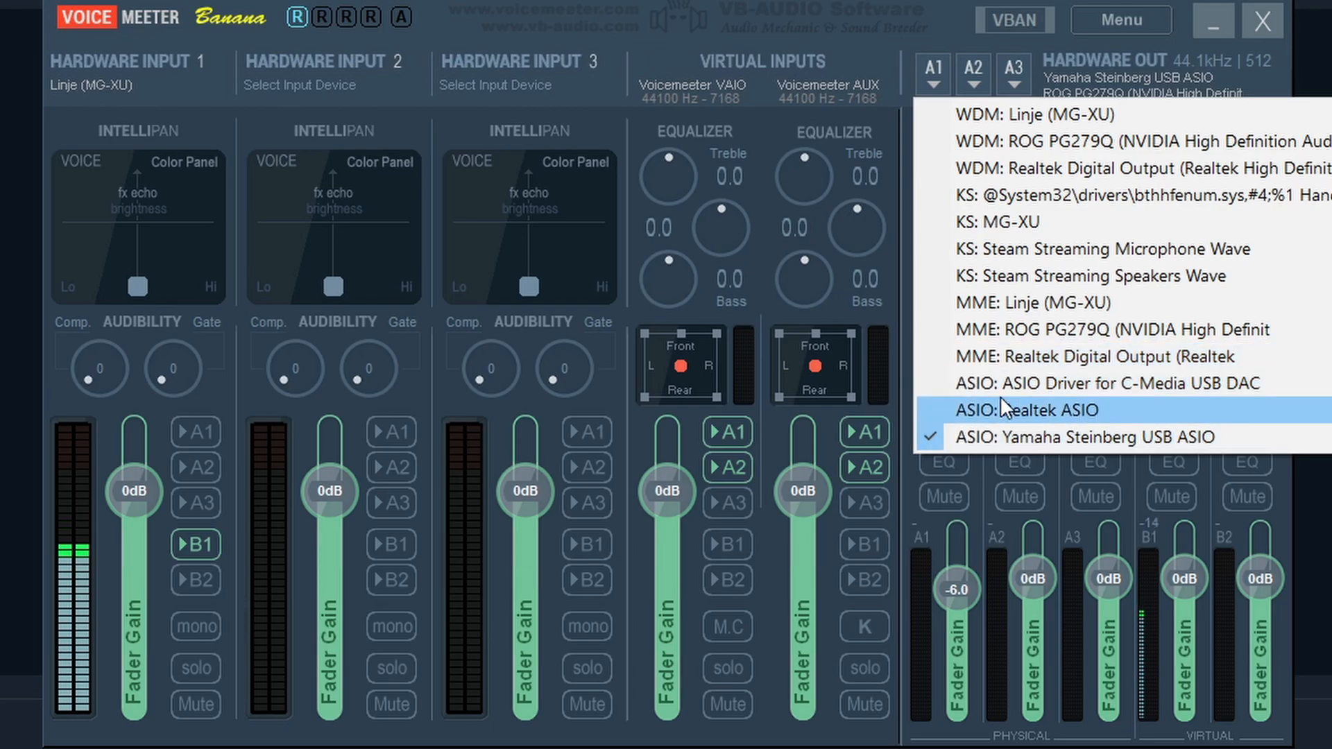
{"action": "mouse_move", "coordinate": [1011, 115]}
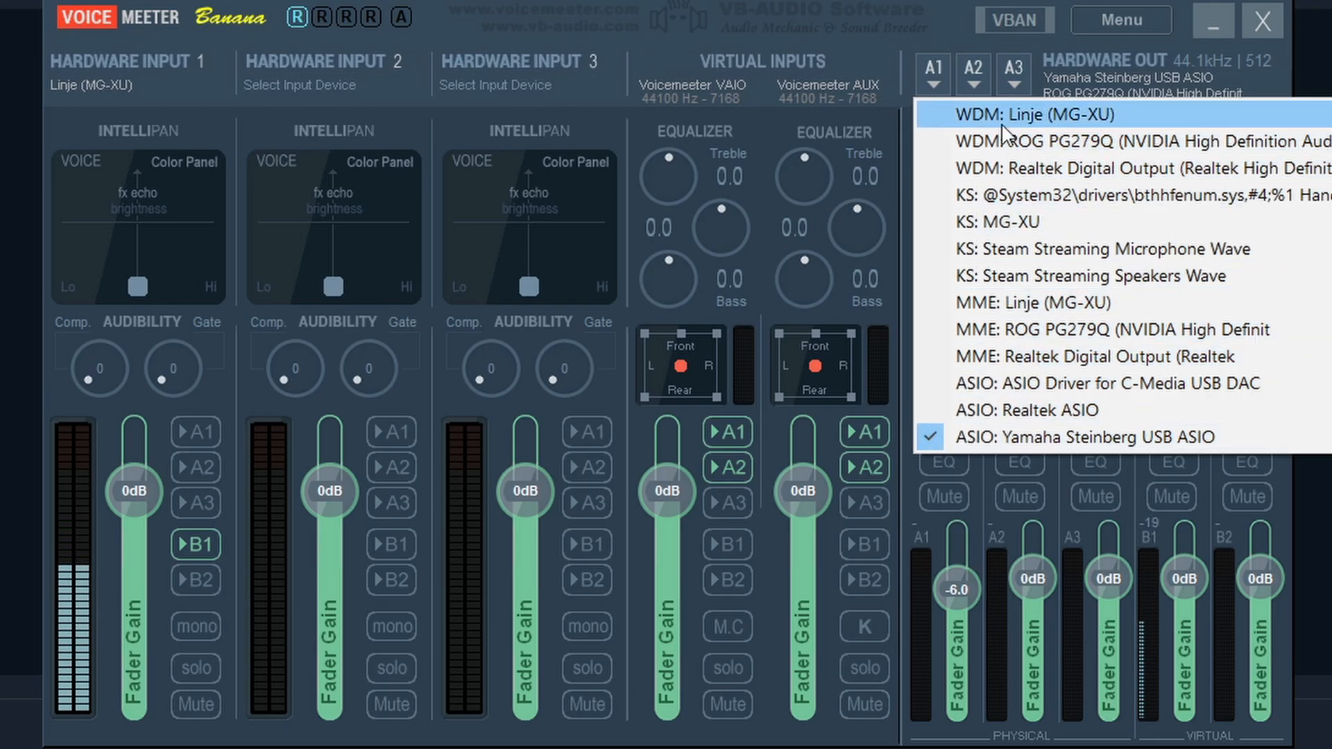
{"action": "mouse_move", "coordinate": [1027, 141]}
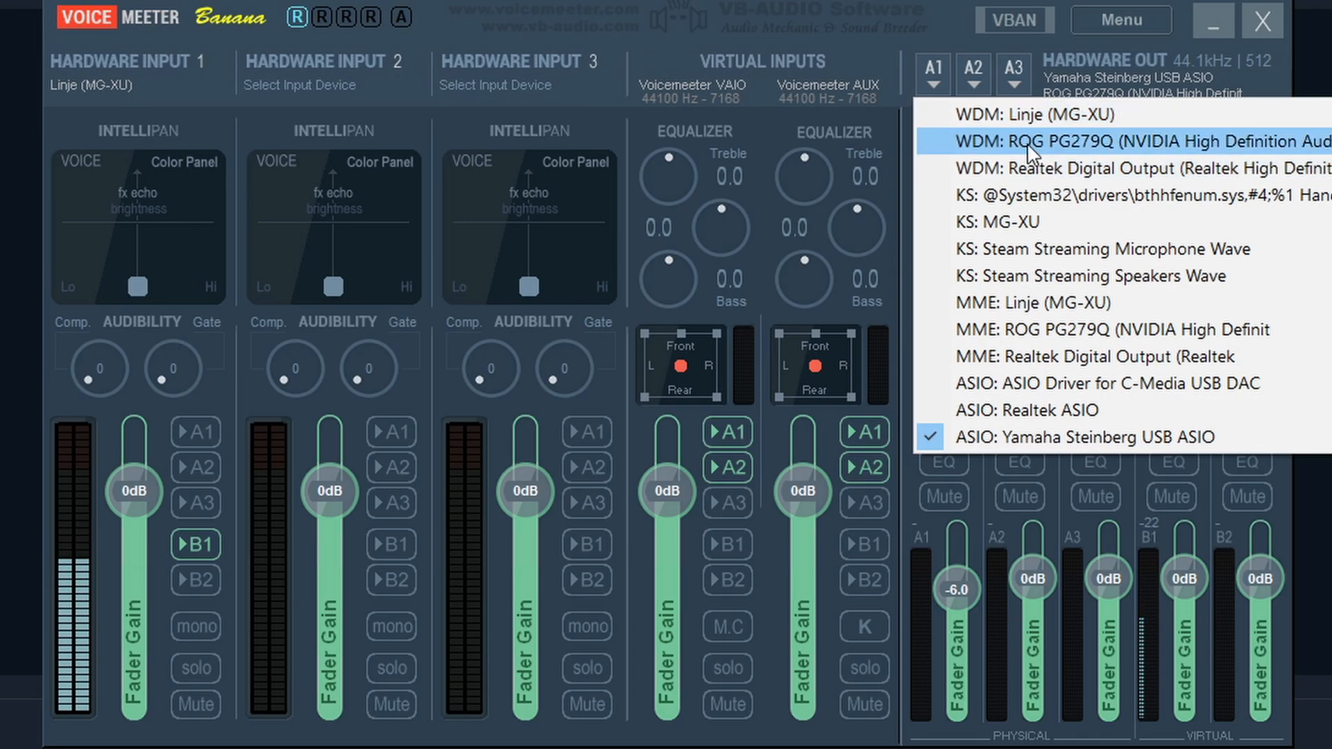
{"action": "mouse_move", "coordinate": [1061, 167]}
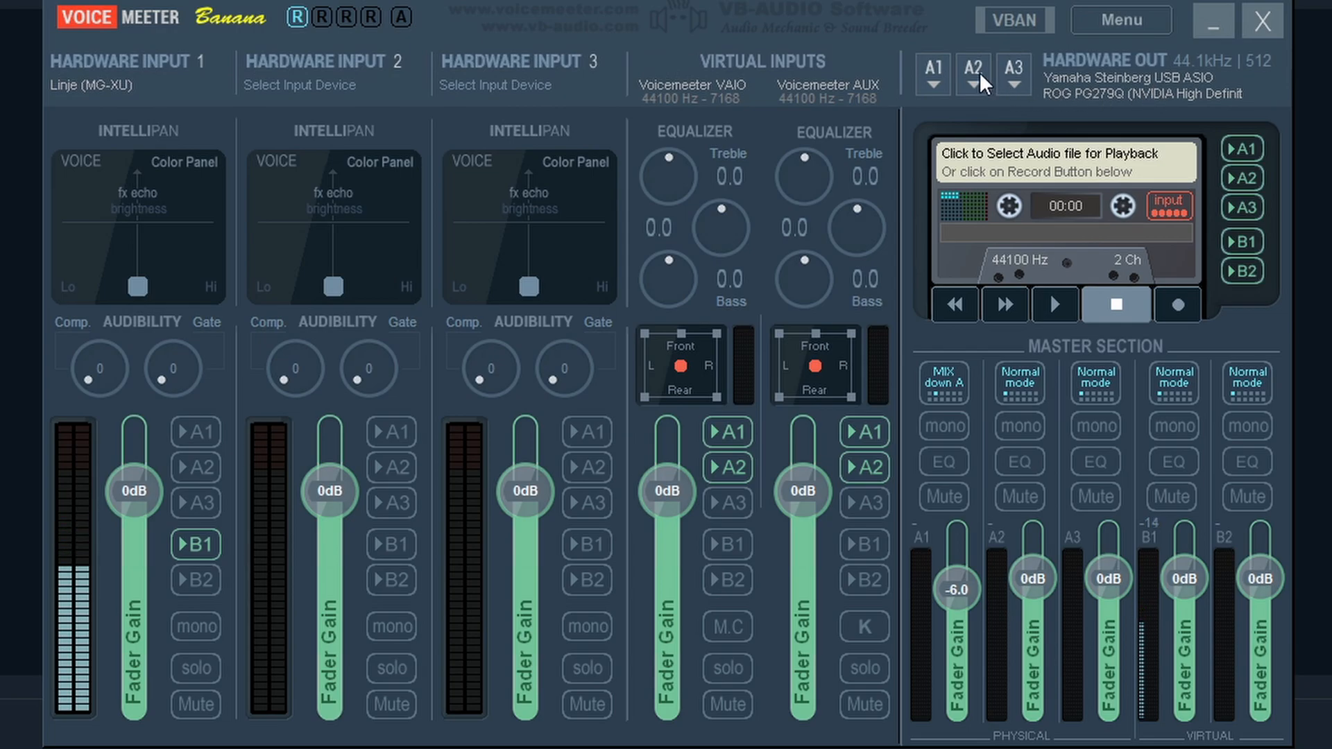
{"action": "left_click", "coordinate": [972, 73]}
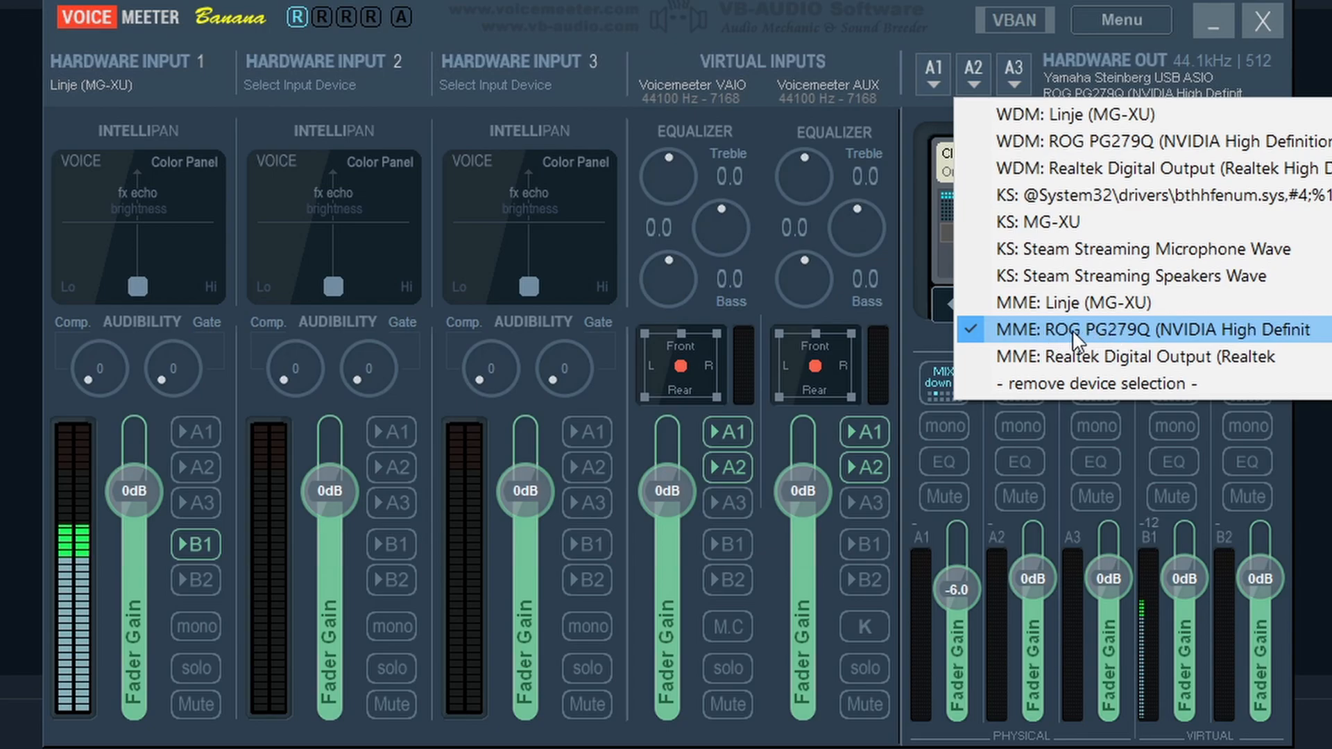
{"action": "mouse_move", "coordinate": [1099, 302]}
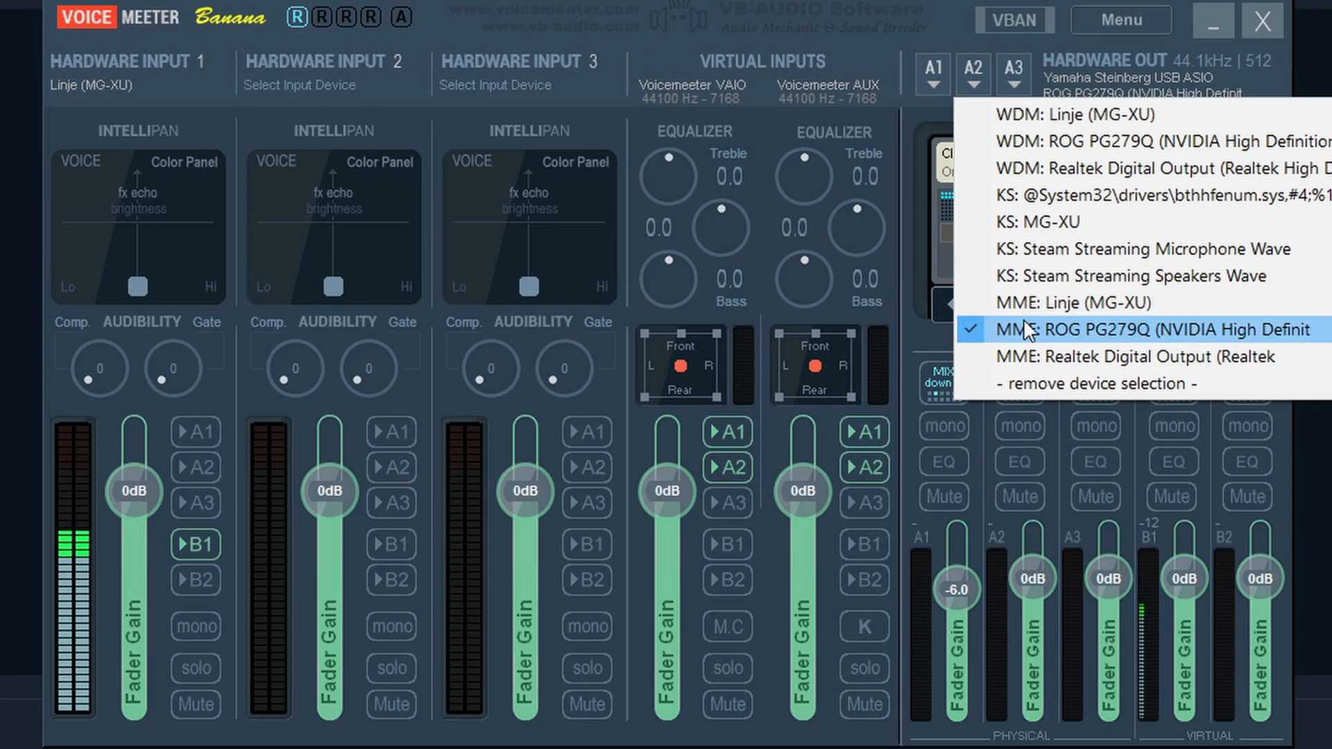
{"action": "mouse_move", "coordinate": [951, 25]}
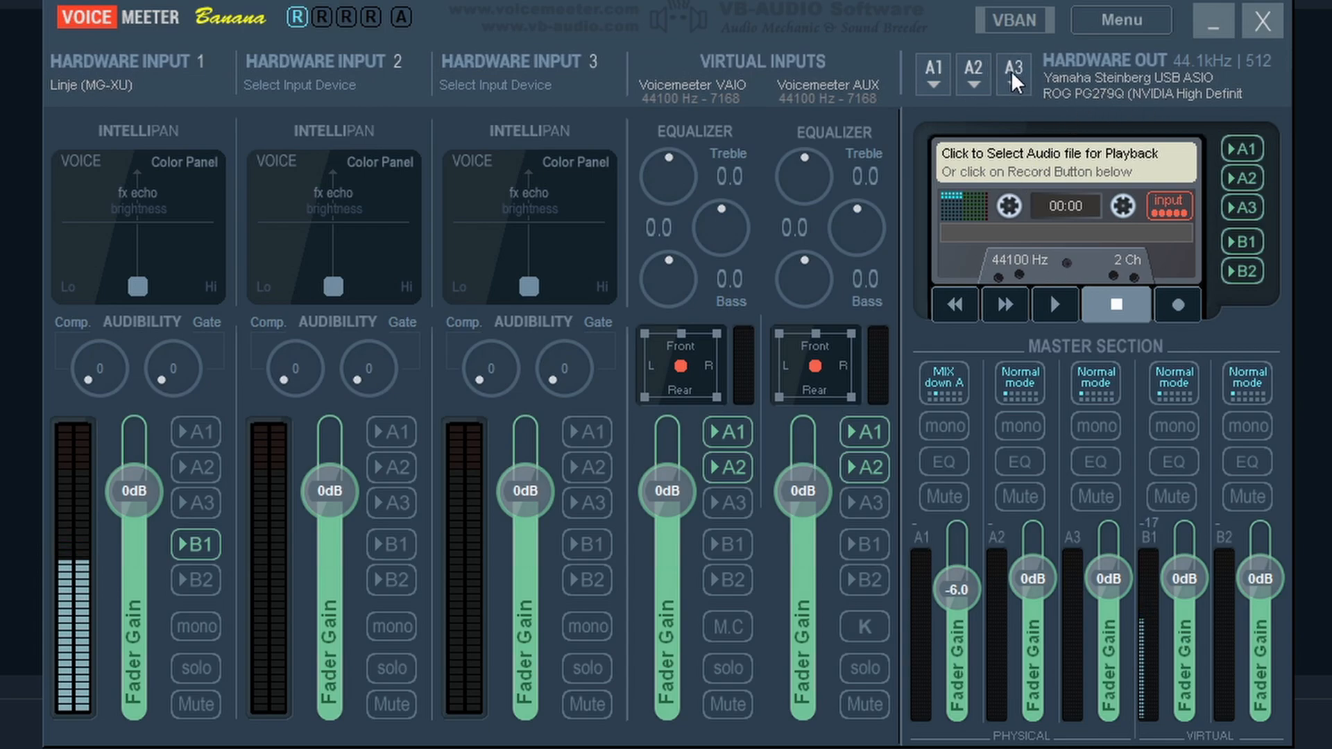
{"action": "mouse_move", "coordinate": [1035, 92]}
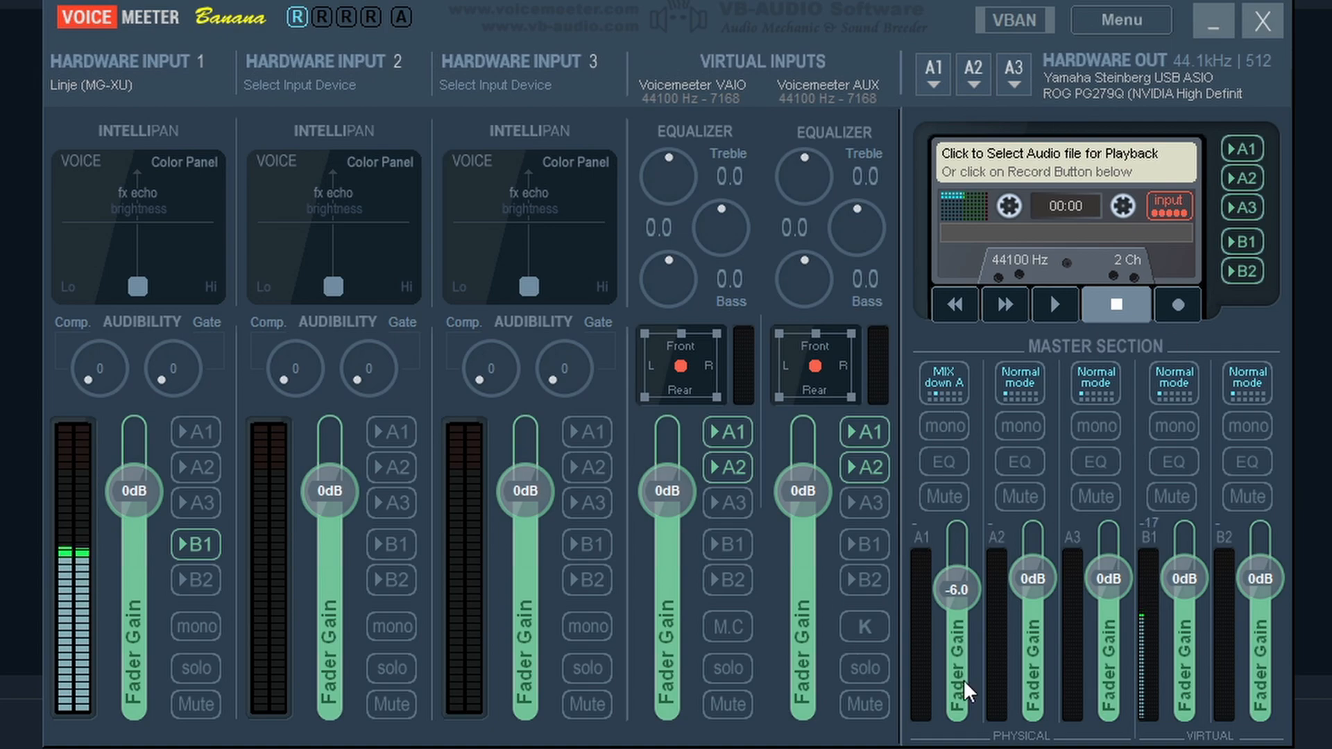
{"action": "mouse_move", "coordinate": [703, 139]}
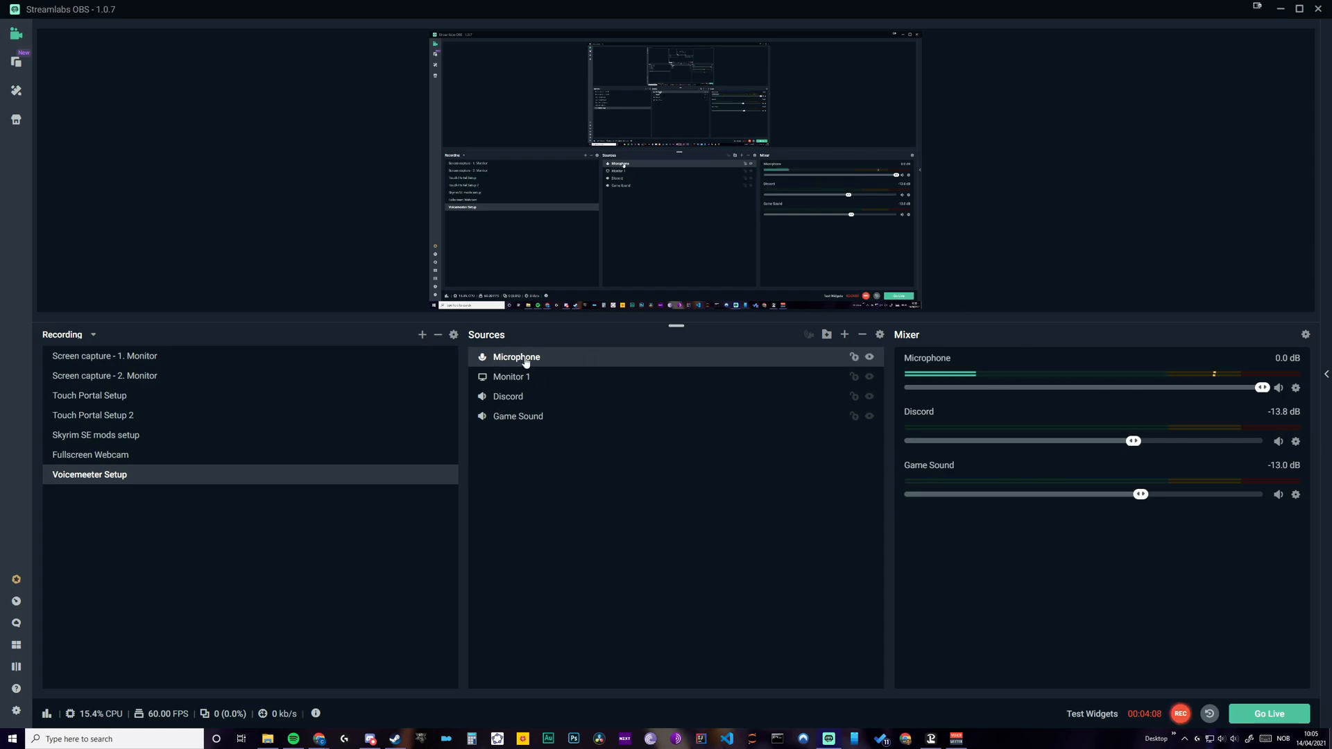
Inspect the Microphone source's device settings twice without changing anything
{"action": "double_click", "coordinate": [516, 356]}
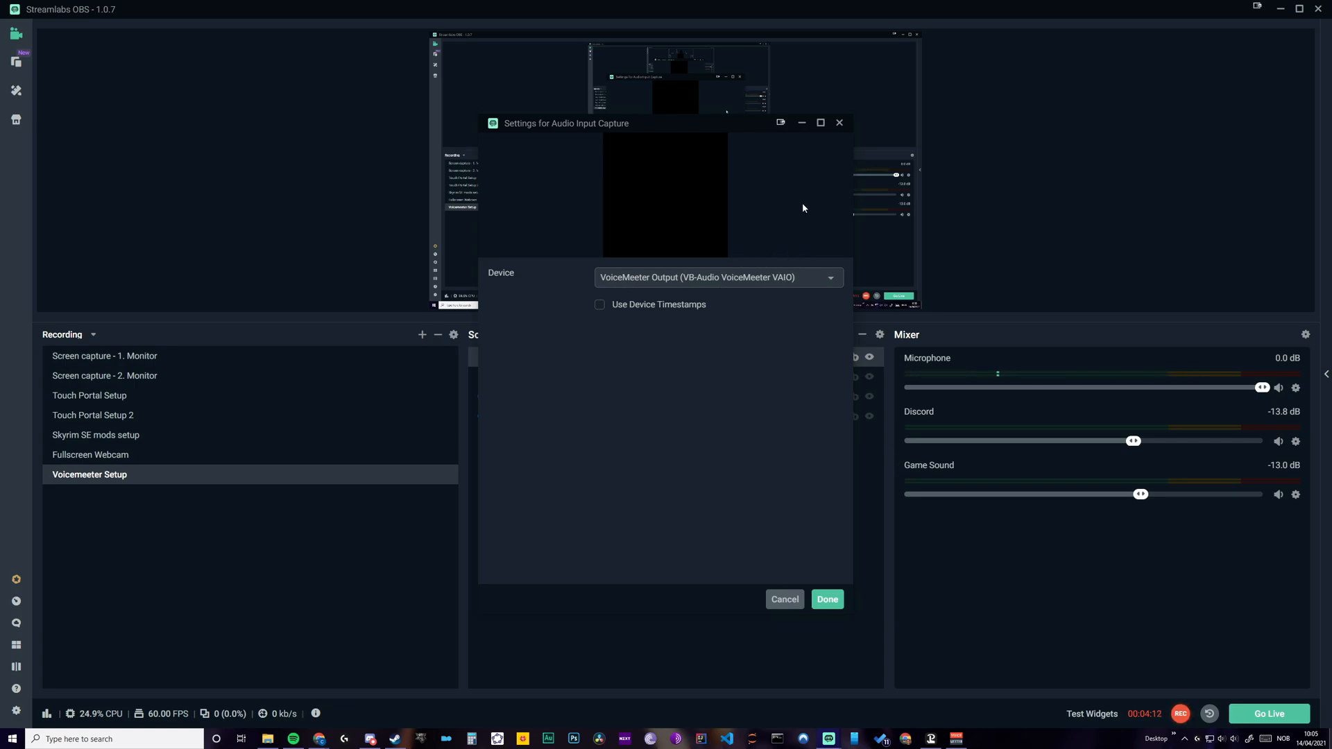
{"action": "left_click", "coordinate": [826, 599]}
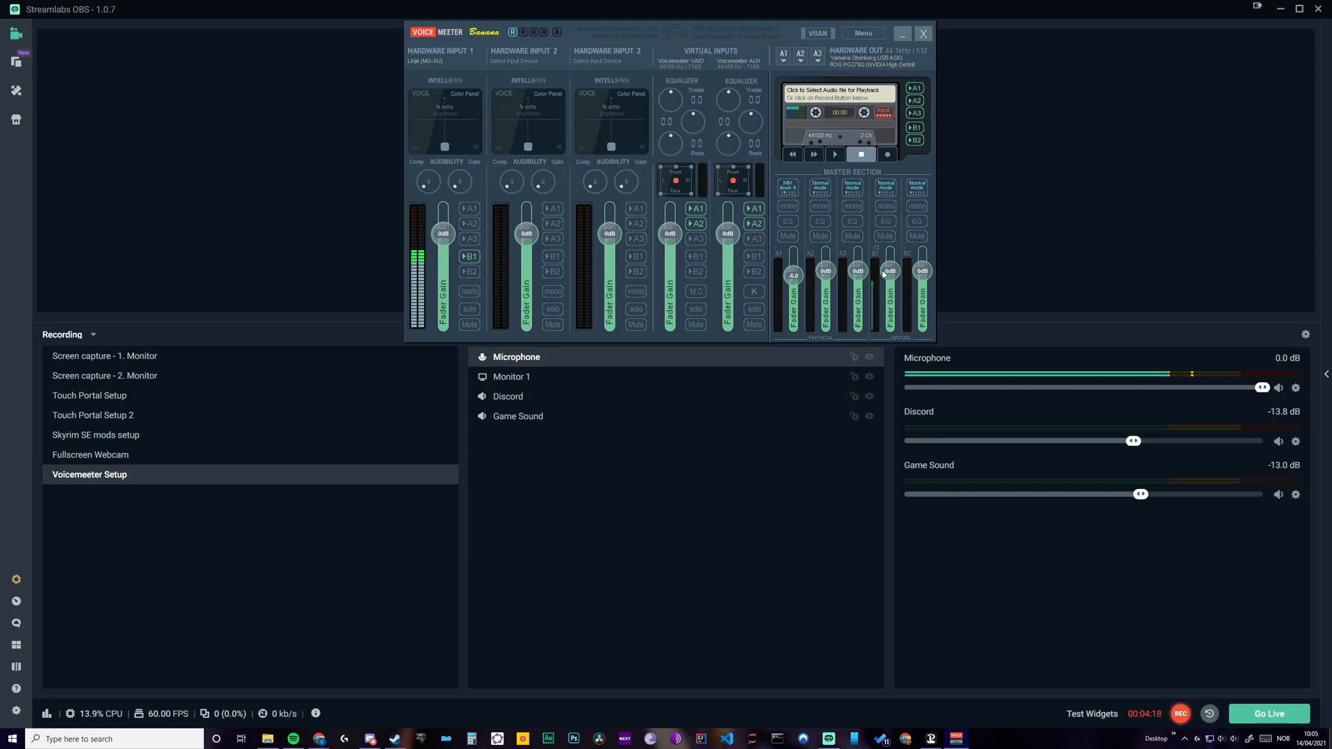
{"action": "mouse_move", "coordinate": [877, 247]}
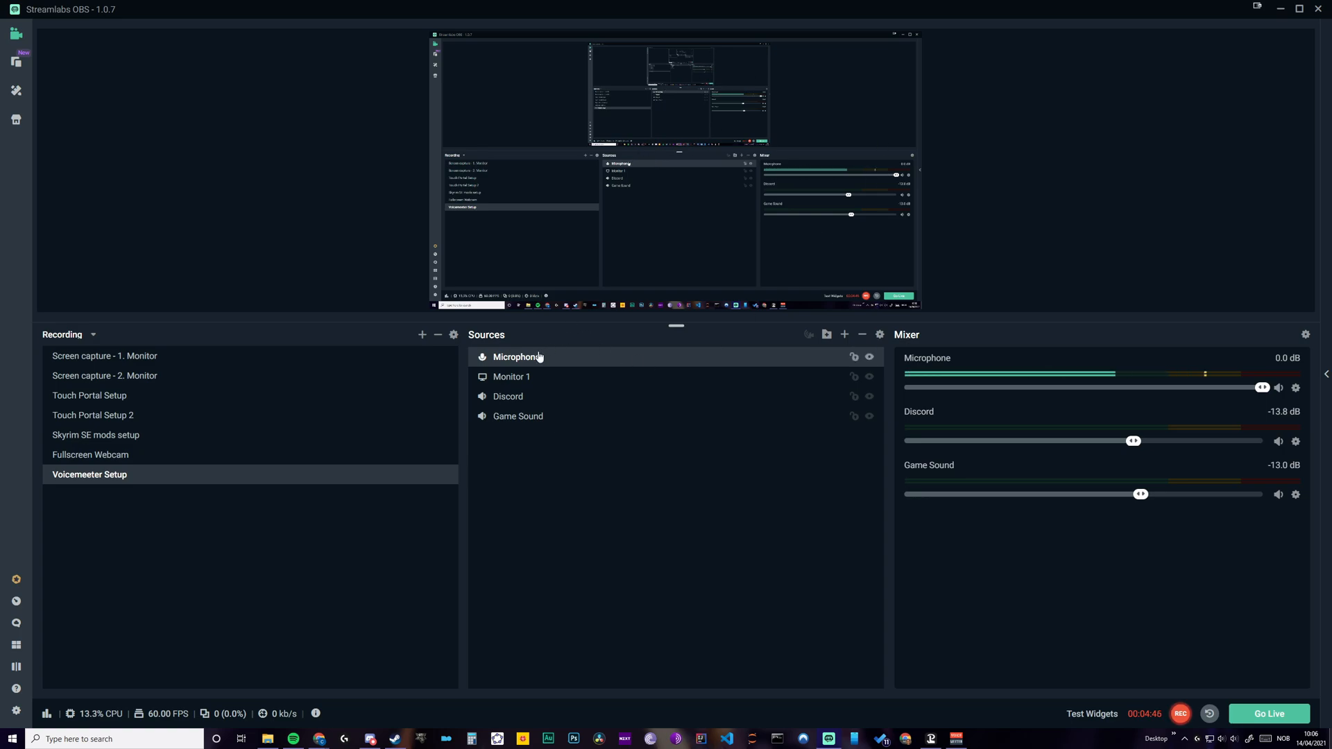
{"action": "double_click", "coordinate": [518, 357]}
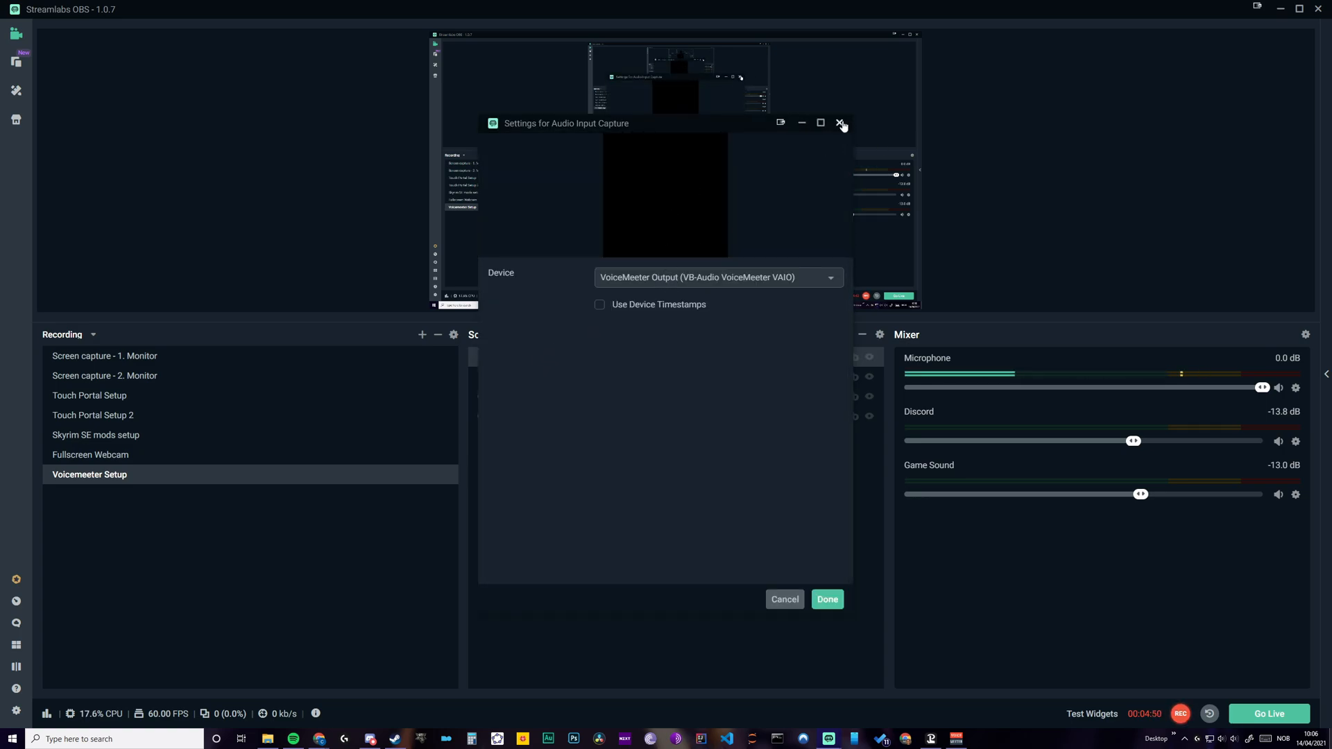
{"action": "left_click", "coordinate": [839, 124]}
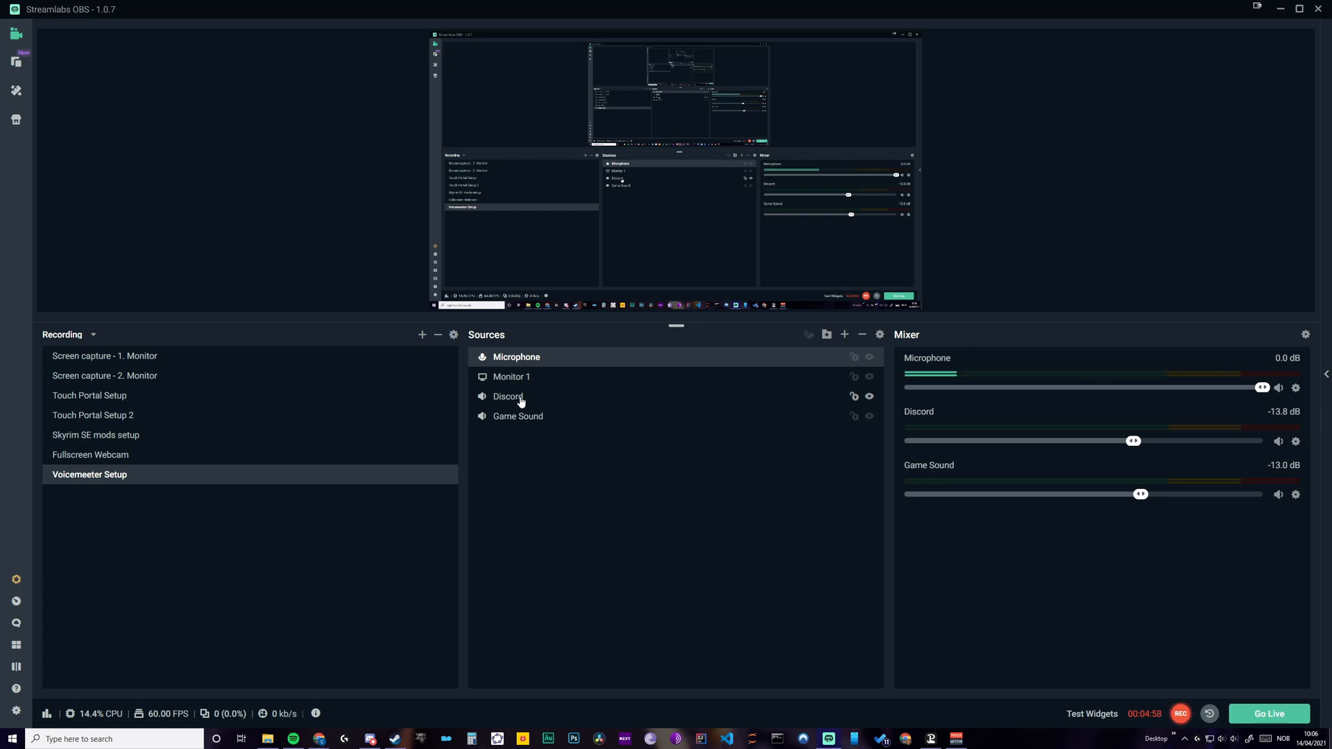
Select the Discord and Game Sound sources and check Discord's capture device settings
{"action": "left_click", "coordinate": [507, 395]}
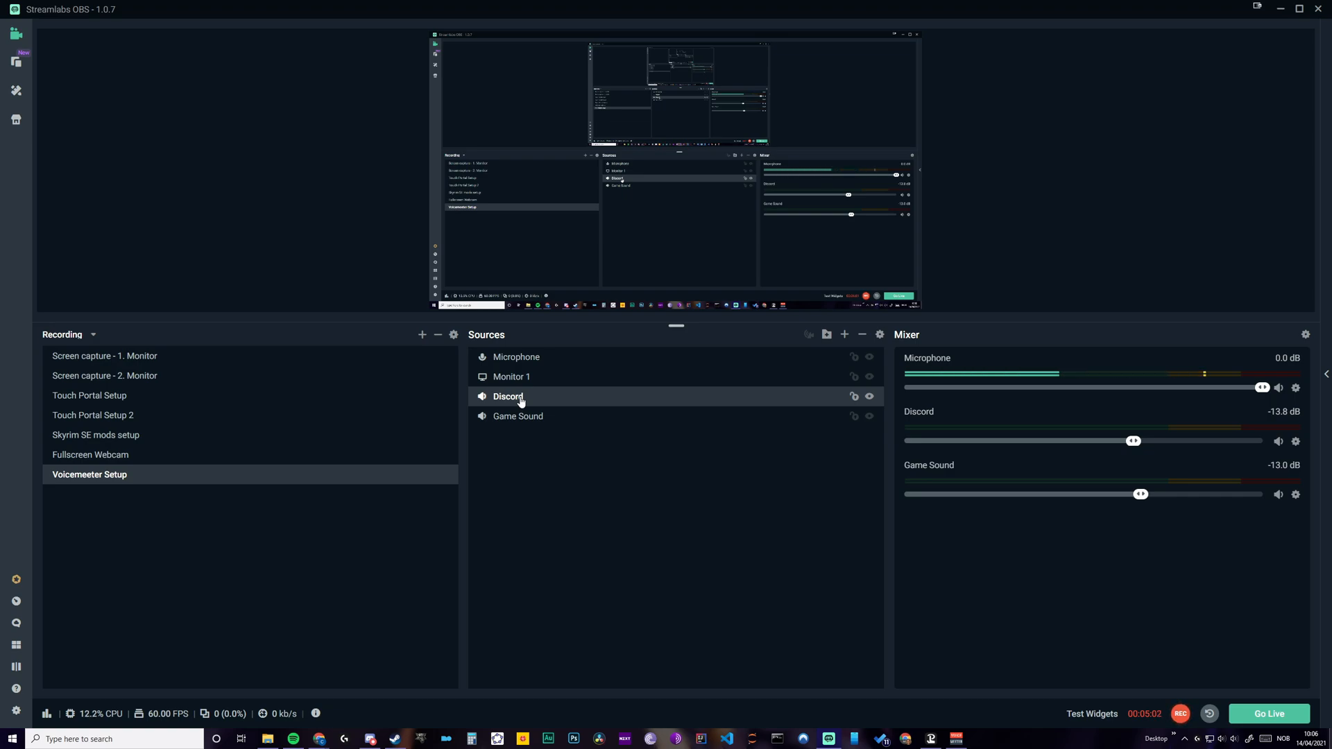
{"action": "left_click", "coordinate": [517, 417]}
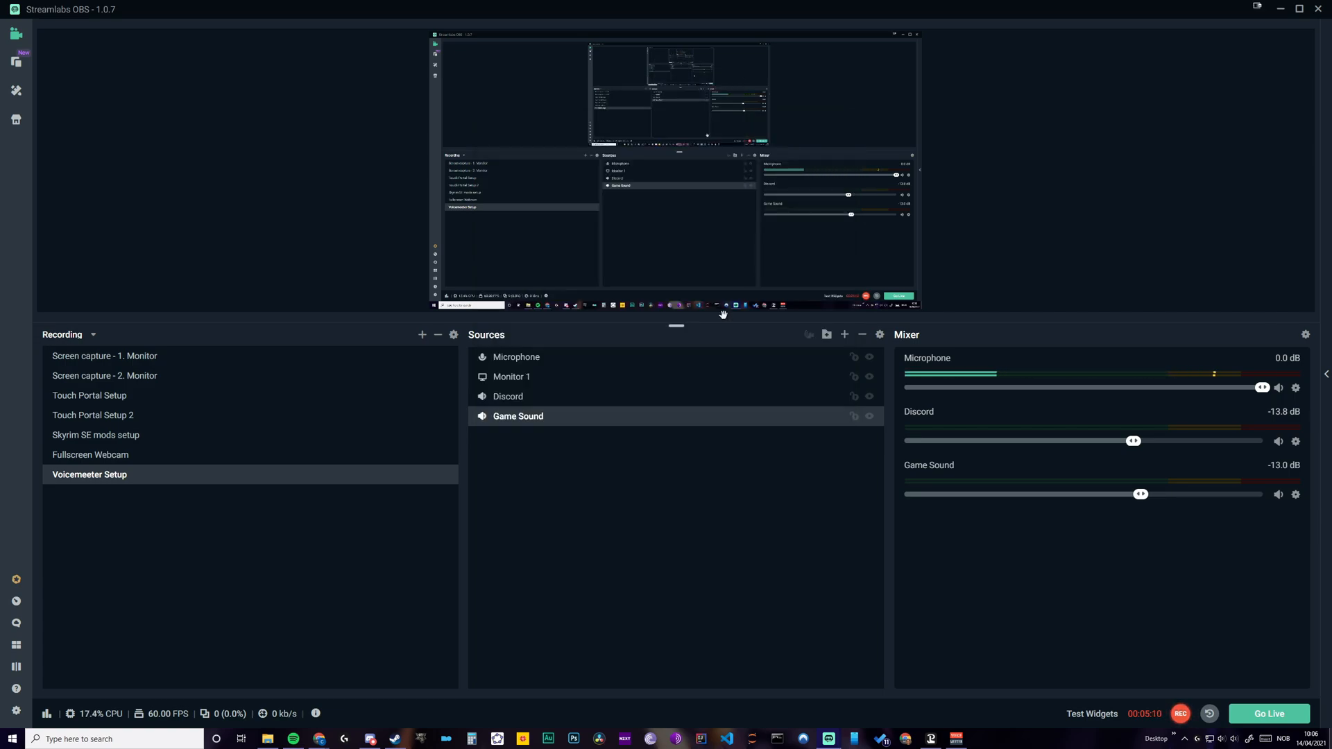
{"action": "double_click", "coordinate": [518, 415]}
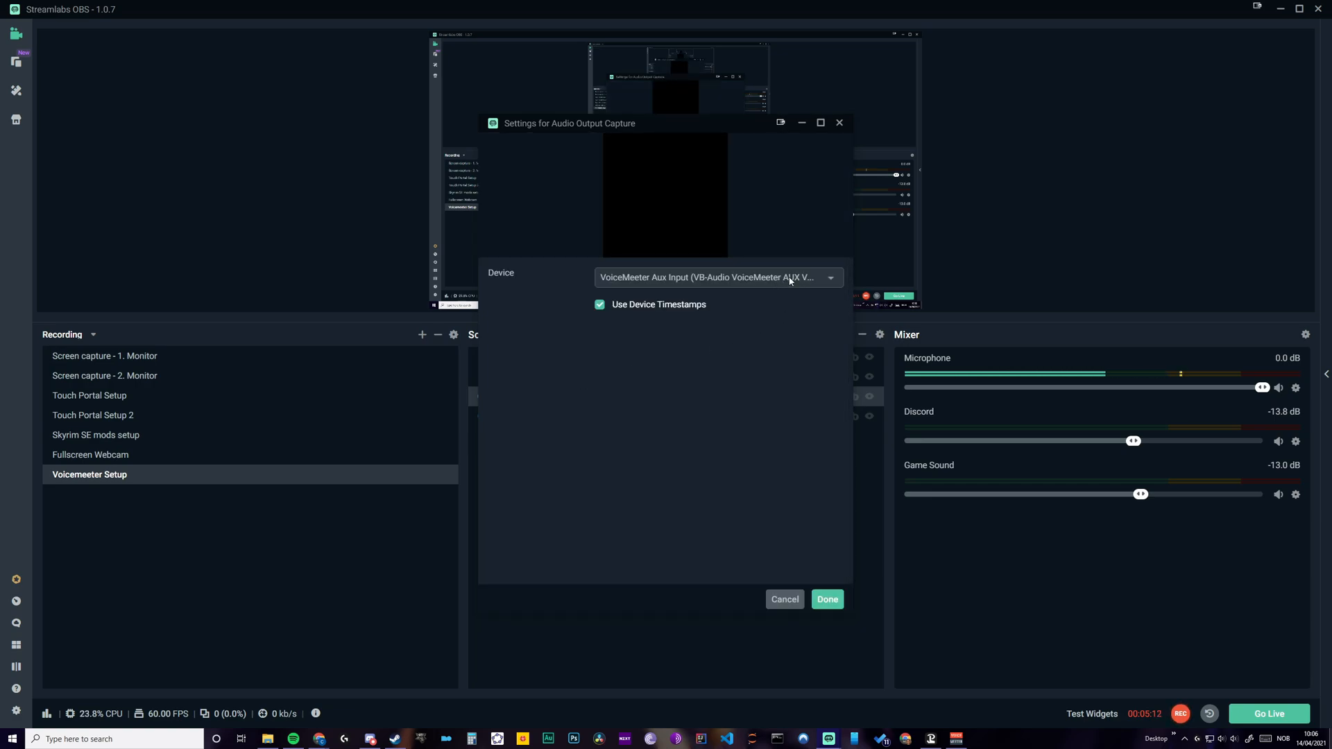
{"action": "left_click", "coordinate": [717, 277]}
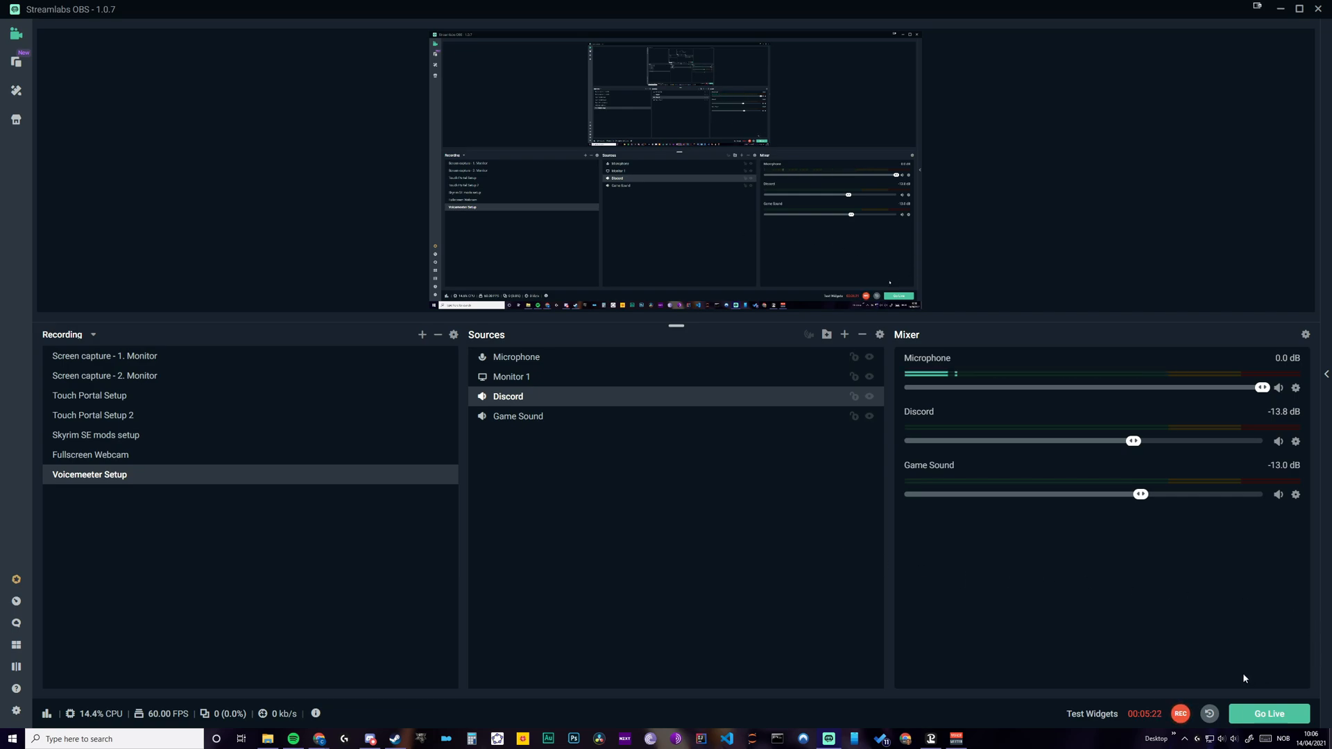
{"action": "mouse_move", "coordinate": [1307, 334]}
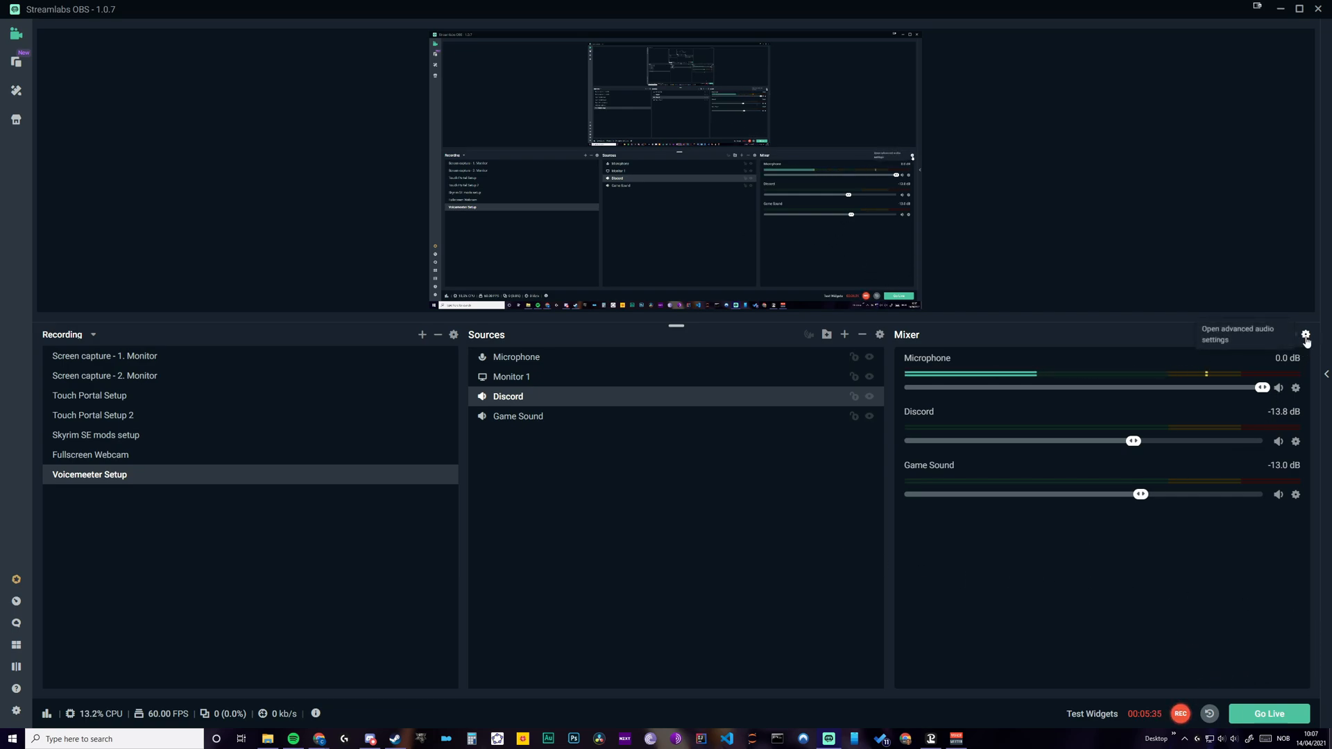
{"action": "mouse_move", "coordinate": [1307, 334]}
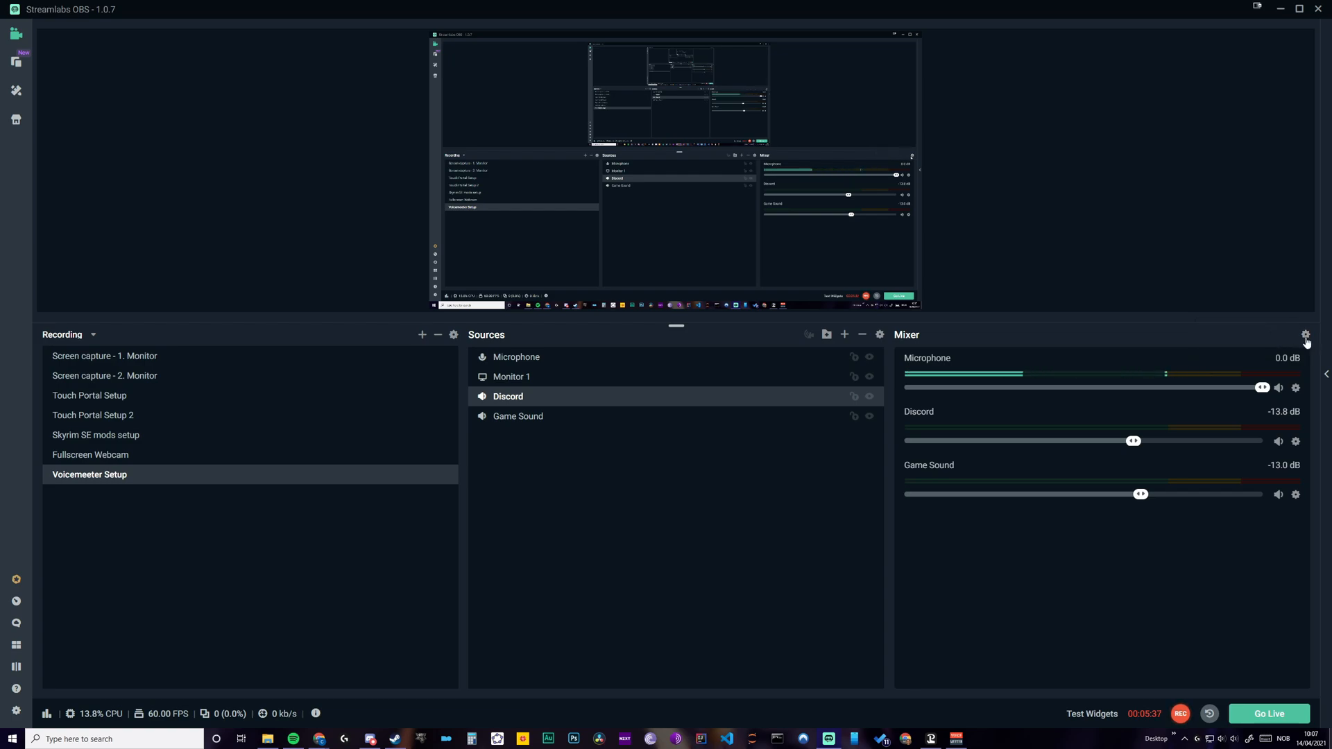
{"action": "mouse_move", "coordinate": [1305, 334]}
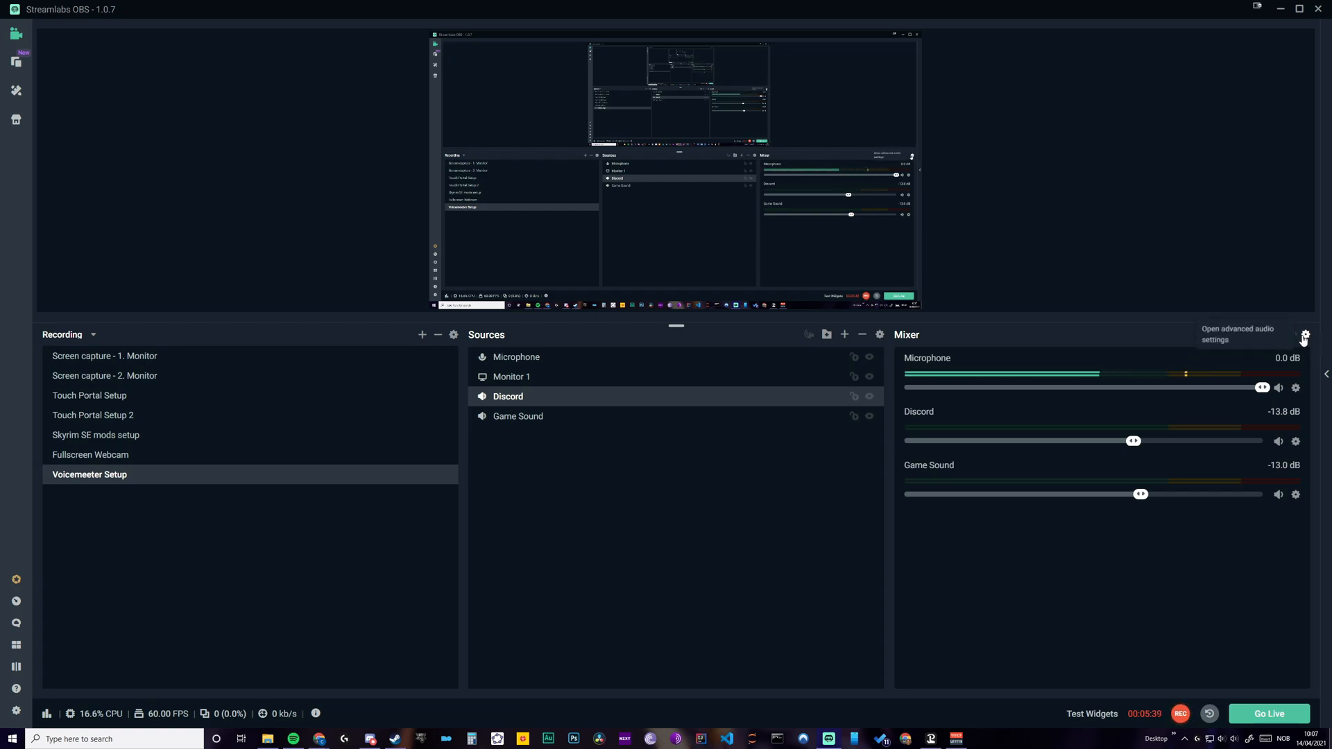
Show the Advanced Audio Settings listing each source's volume, monitoring and tracks
{"action": "left_click", "coordinate": [1306, 335]}
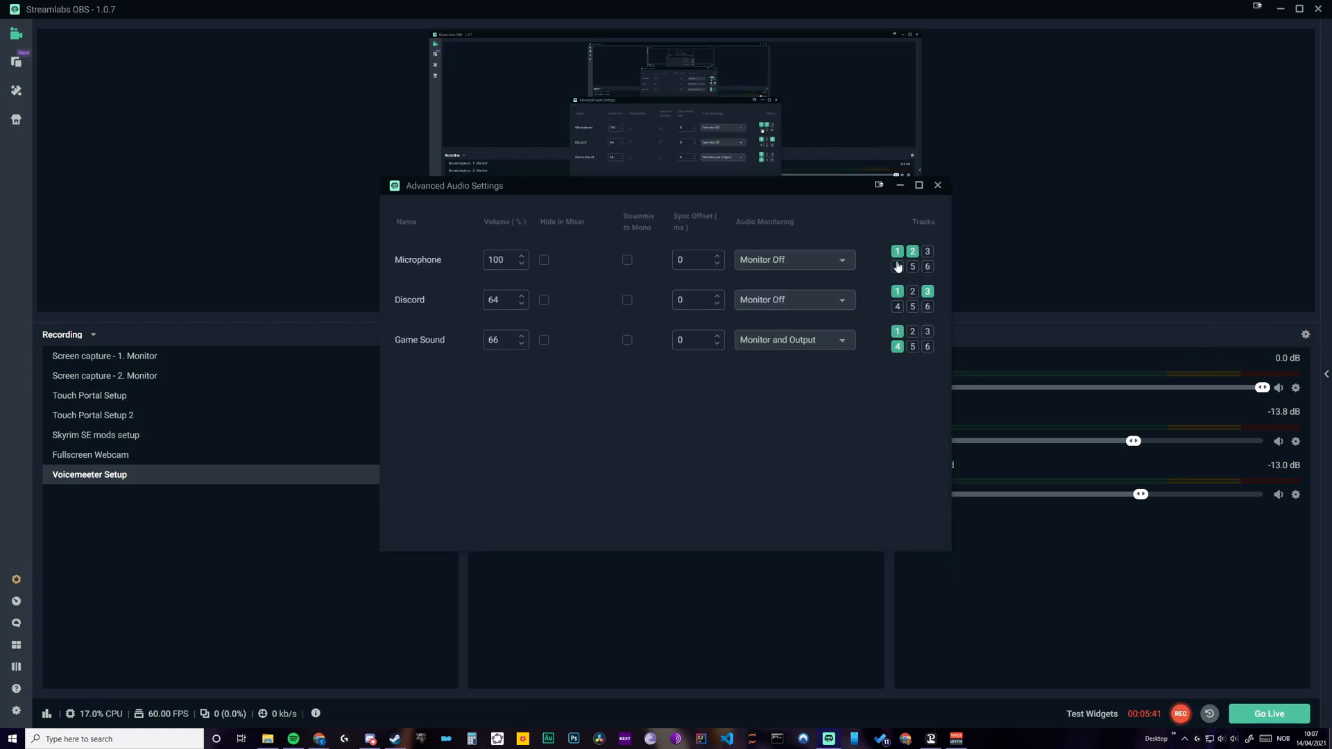
{"action": "left_click", "coordinate": [898, 266]}
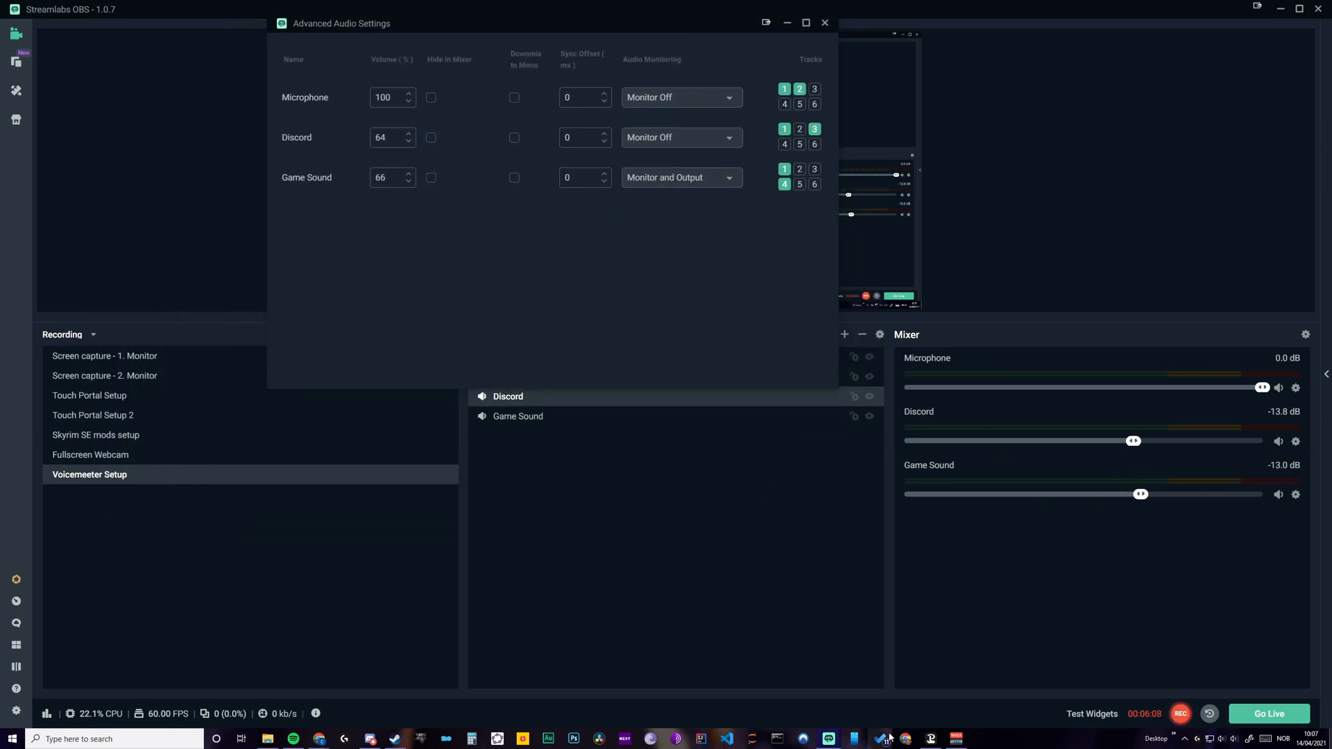
Raise the Discord source volume from 64% to 70%, about -11.2 dB
{"action": "left_click", "coordinate": [887, 738]}
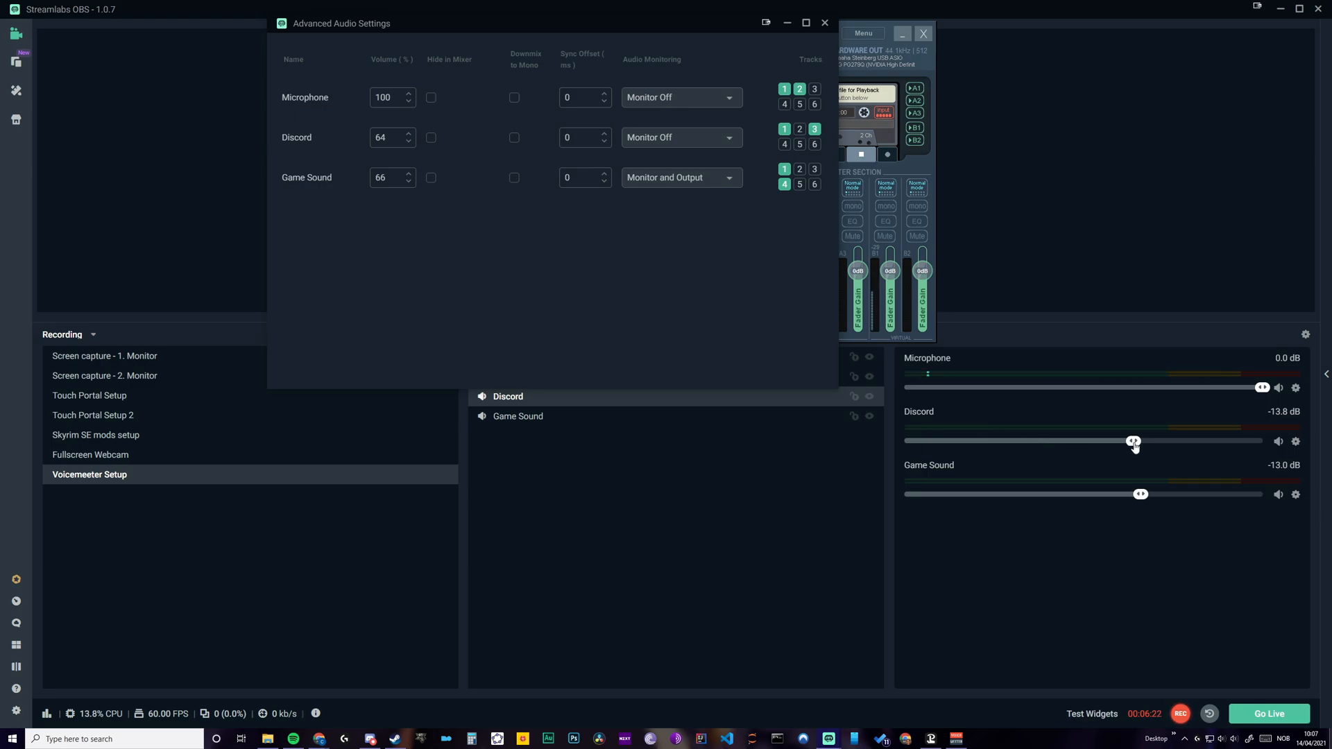
{"action": "left_click", "coordinate": [822, 23]}
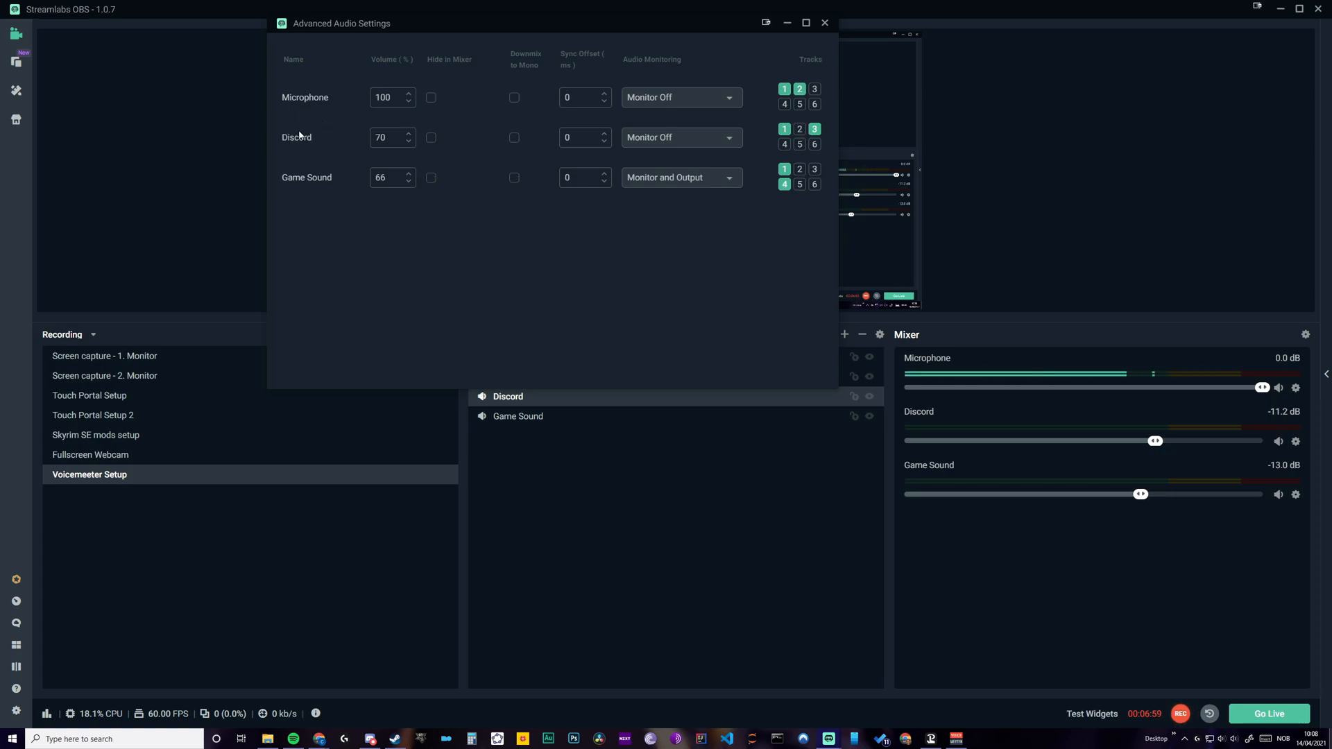
{"action": "mouse_move", "coordinate": [367, 143]}
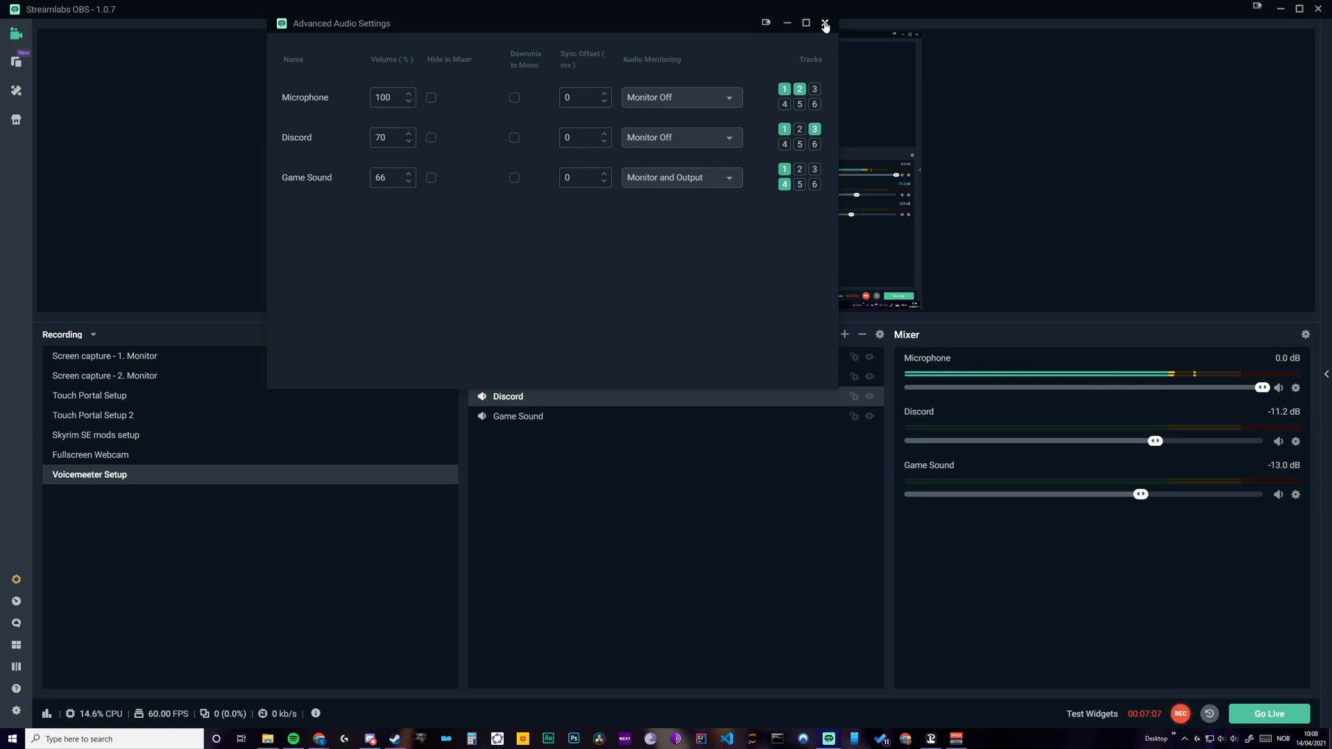
Close the Advanced Audio Settings window, returning to the scene's sources and mixer
{"action": "left_click", "coordinate": [822, 24]}
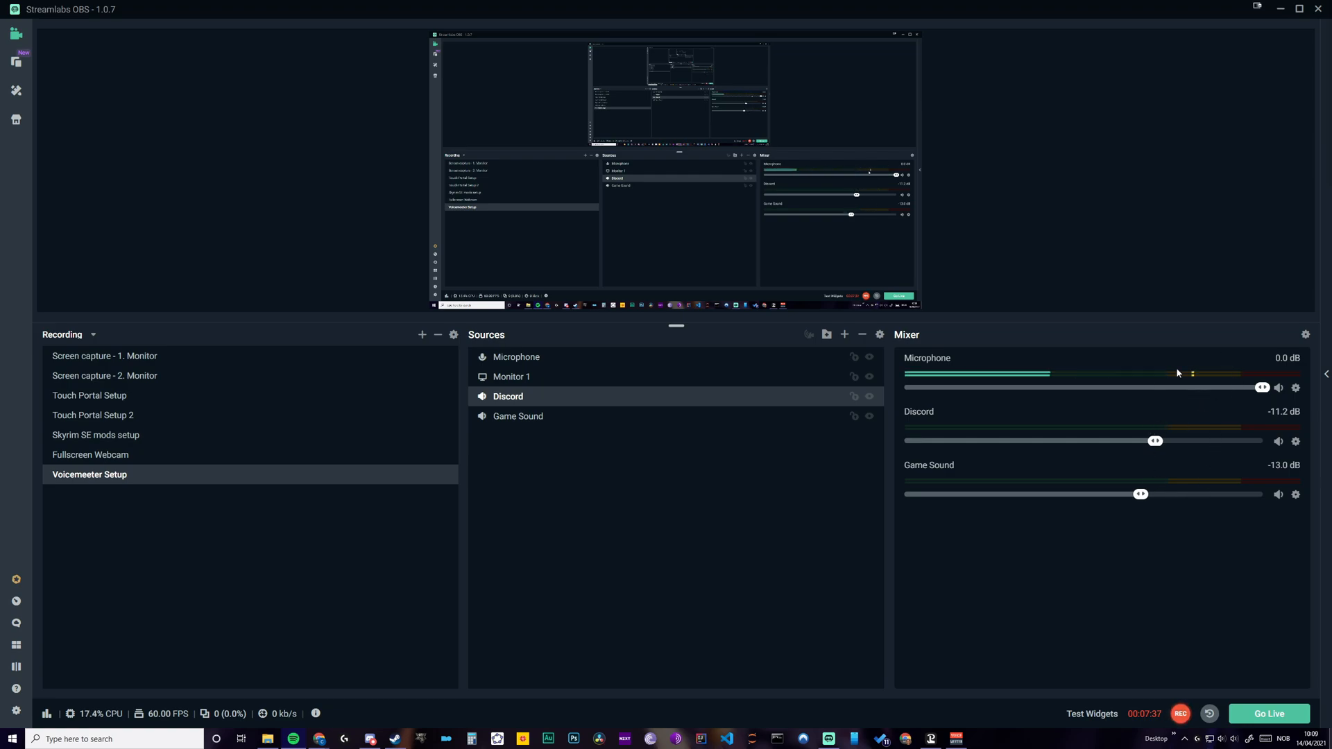
Set recording output to audio tracks 2, 3 and 4, then return to the Voicemeeter mixer
{"action": "left_click", "coordinate": [15, 579]}
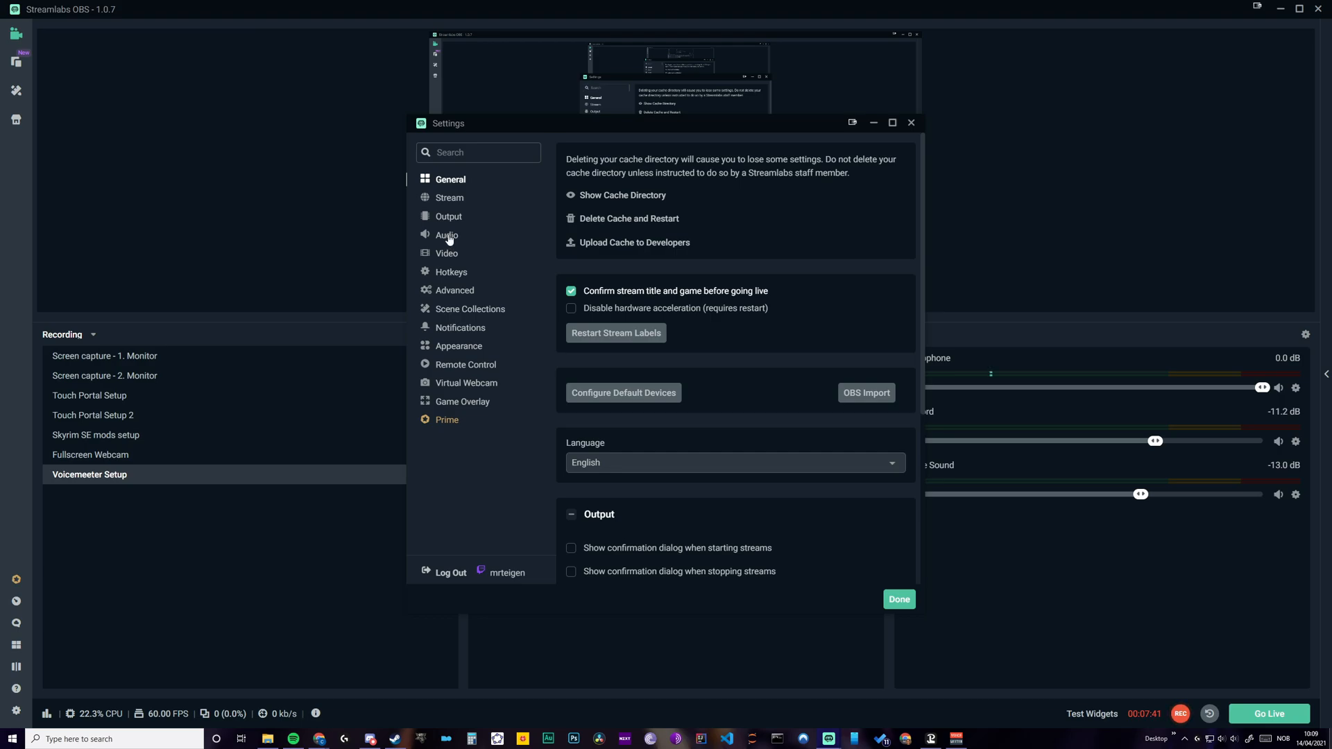
{"action": "left_click", "coordinate": [448, 216]}
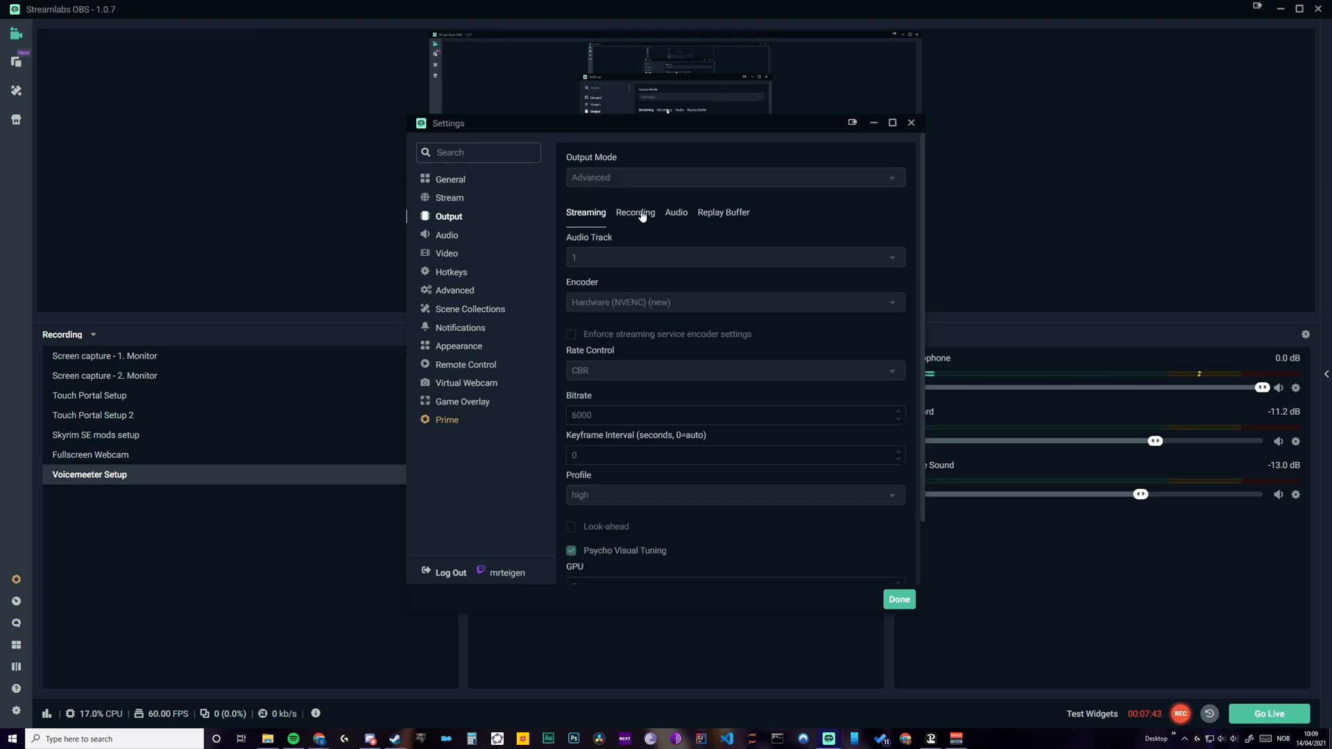
{"action": "left_click", "coordinate": [634, 213]}
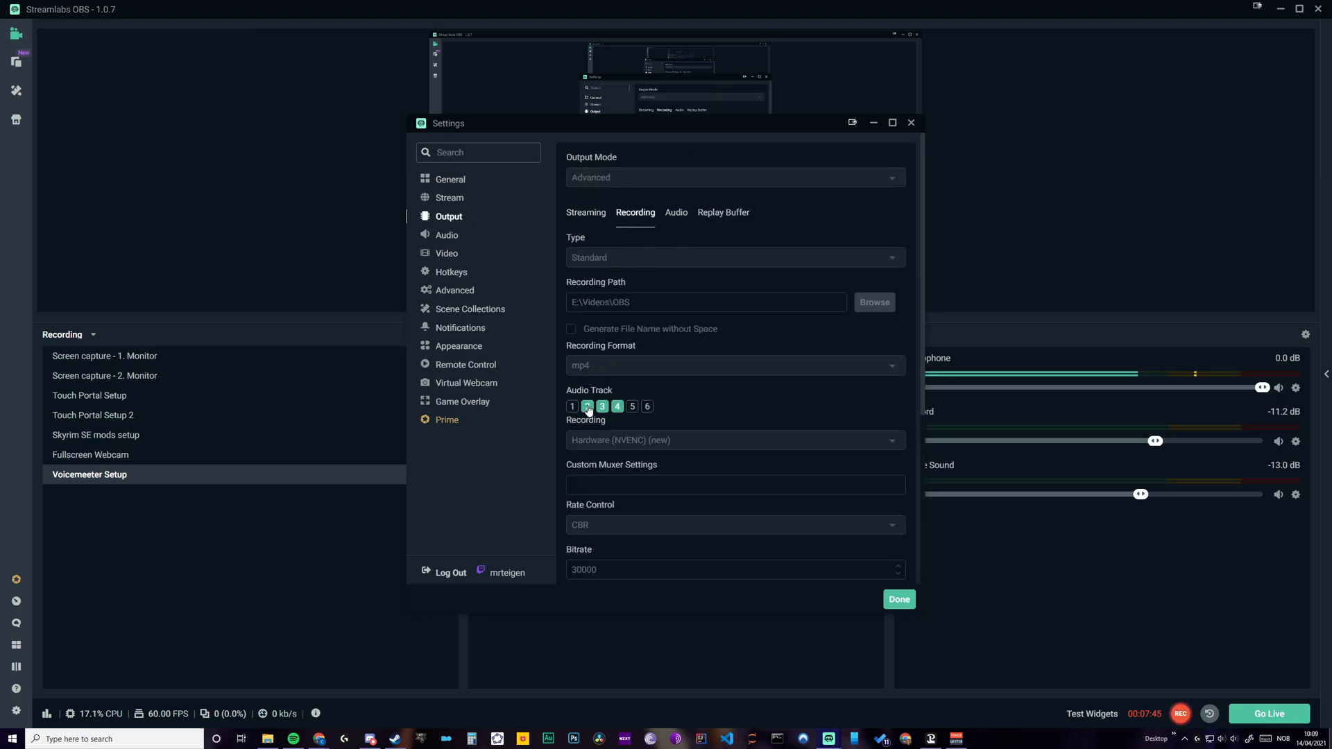
{"action": "left_click", "coordinate": [585, 406]}
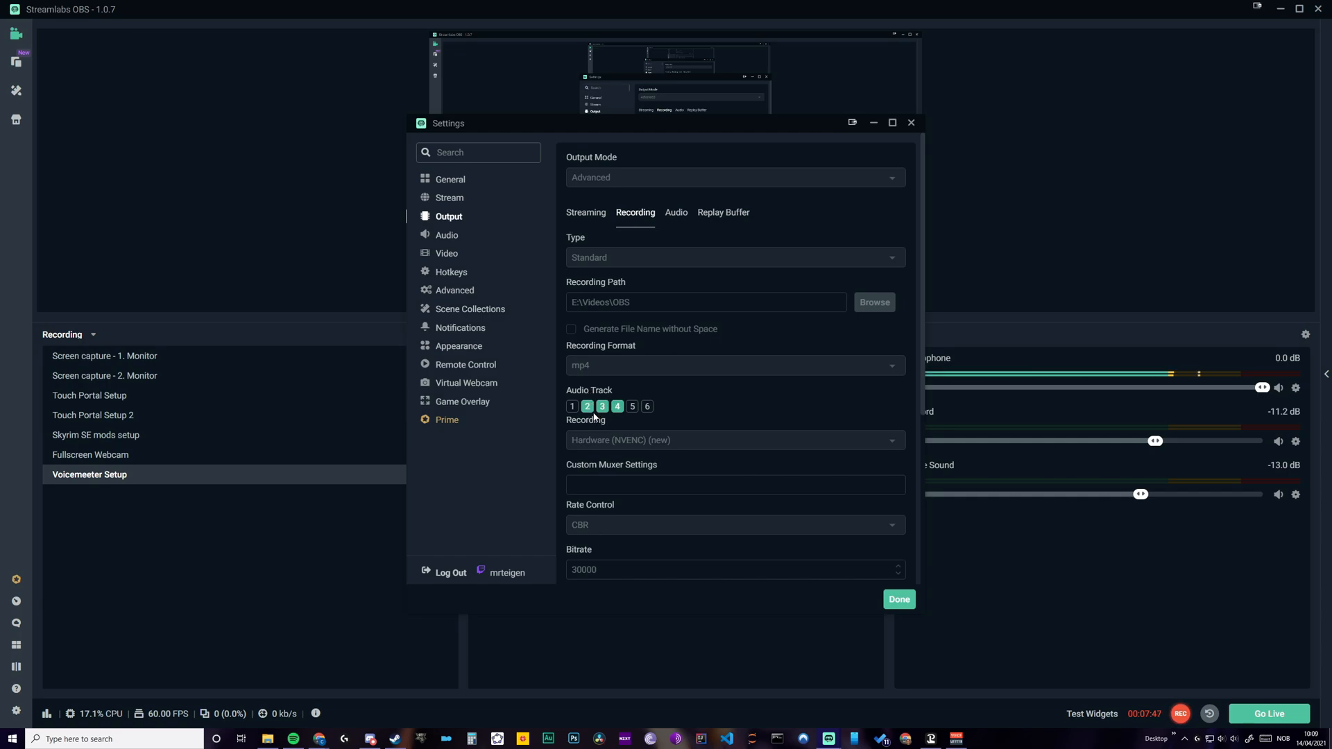
{"action": "left_click", "coordinate": [617, 407]}
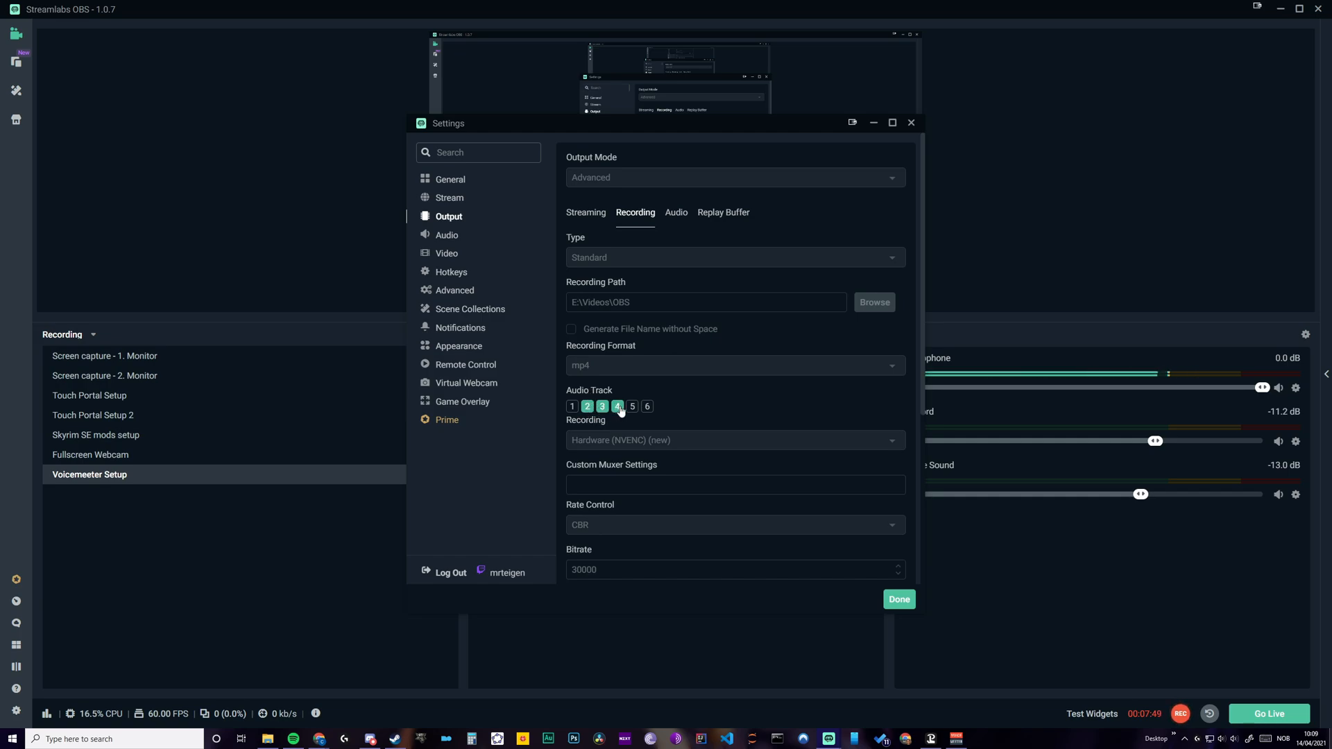
{"action": "left_click", "coordinate": [897, 599]}
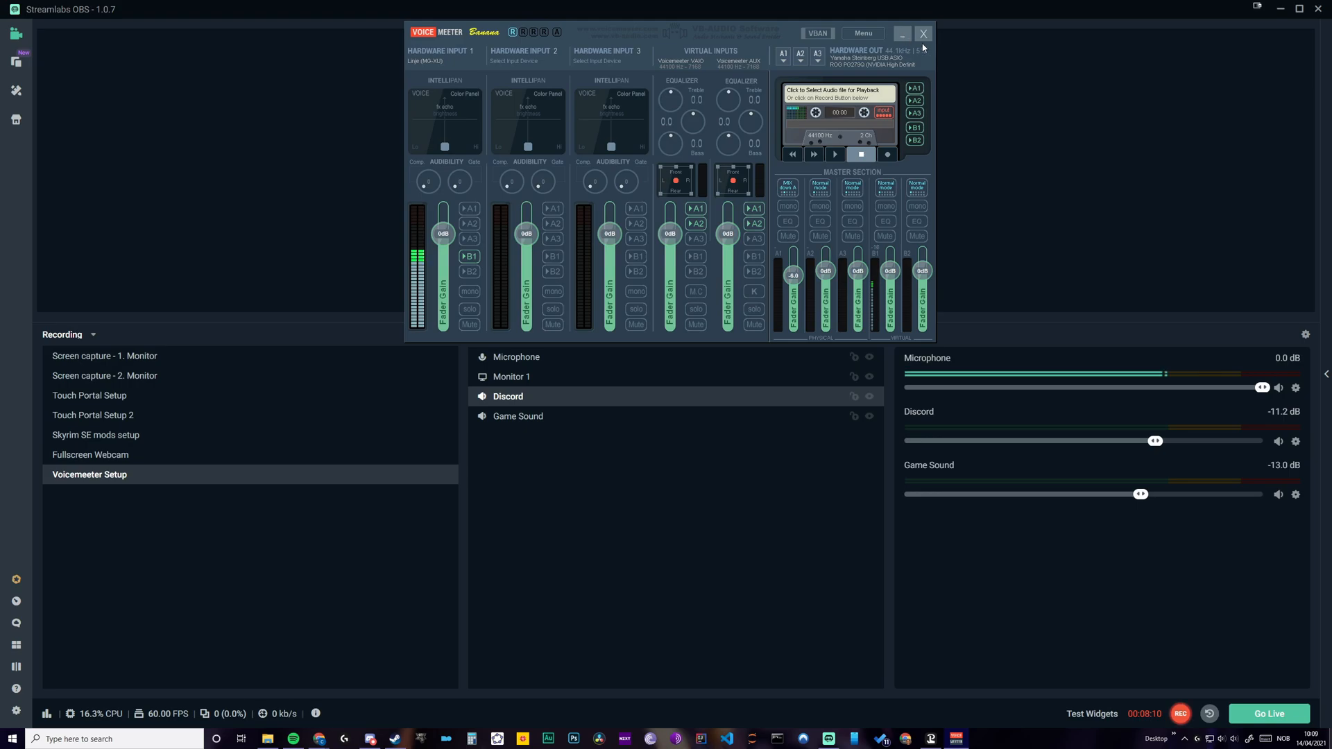
{"action": "mouse_move", "coordinate": [451, 255]}
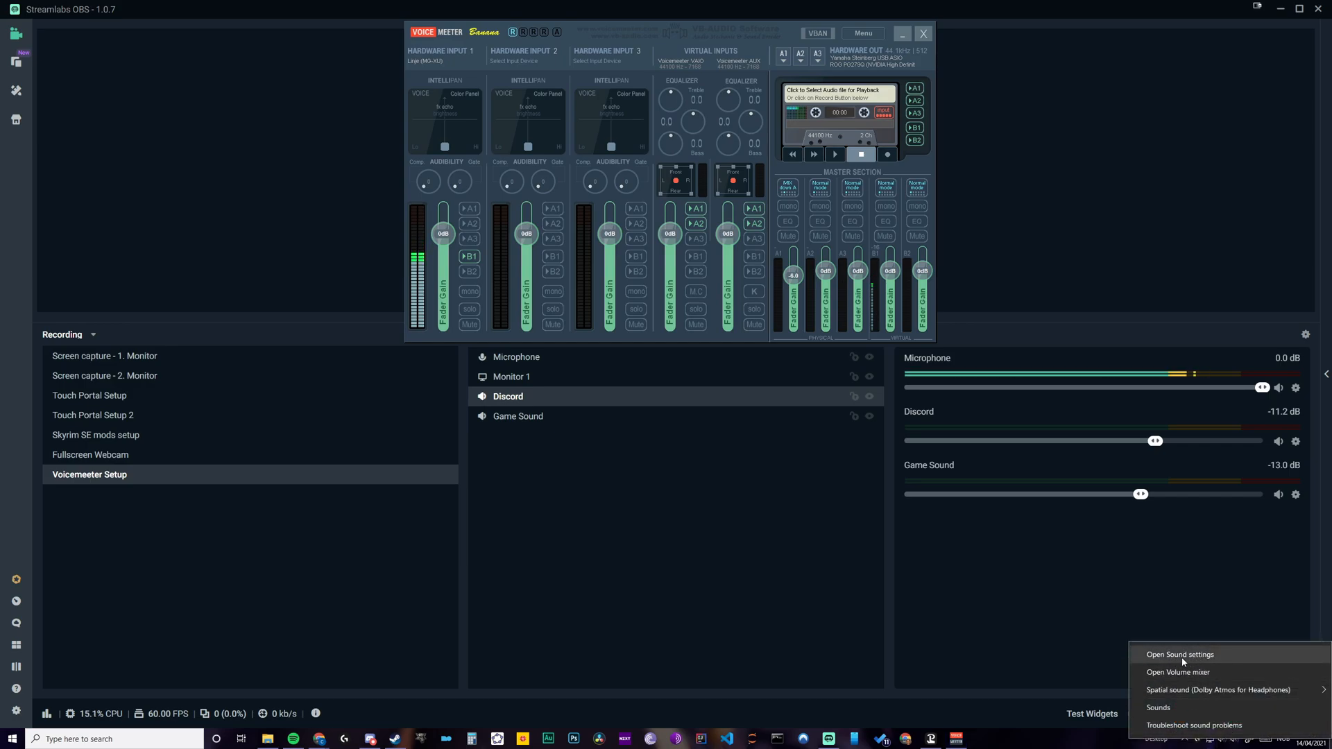
In Windows Sound settings, keep VoiceMeeter Input as the system output device
{"action": "left_click", "coordinate": [1179, 653]}
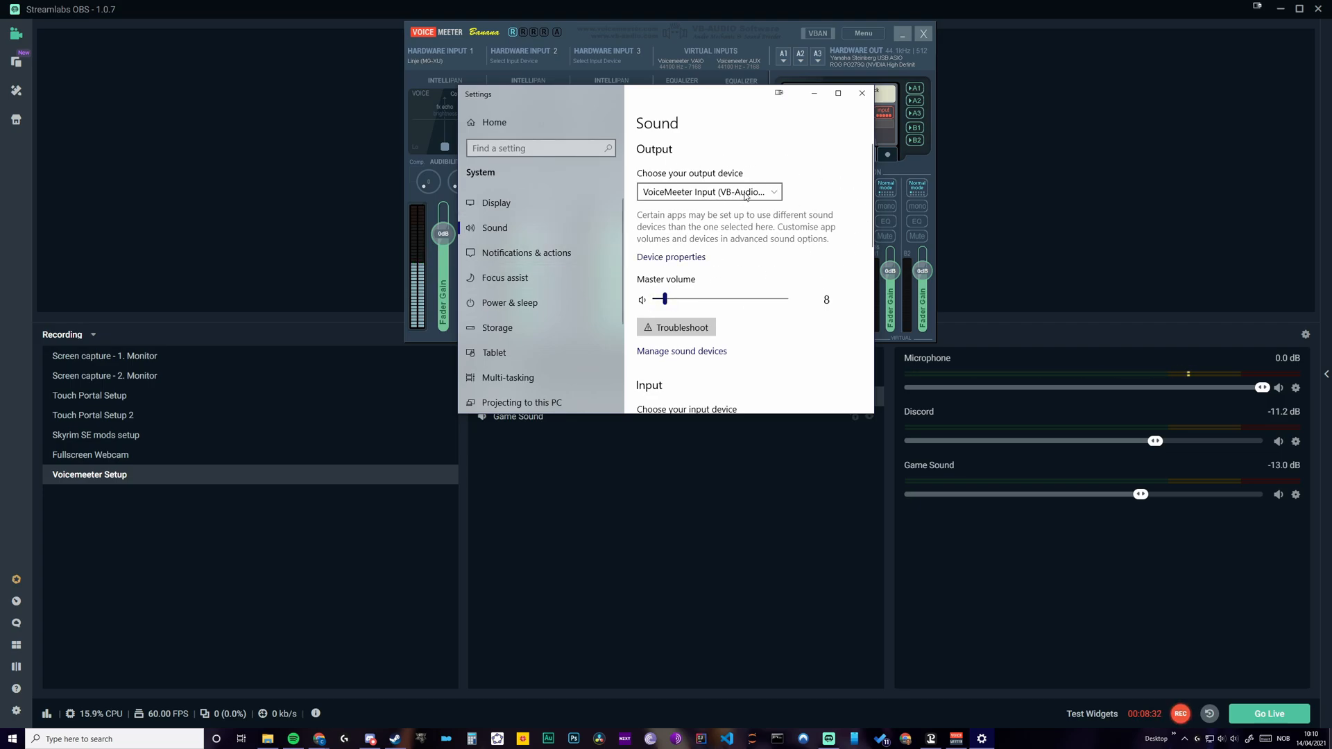
{"action": "left_click", "coordinate": [707, 191]}
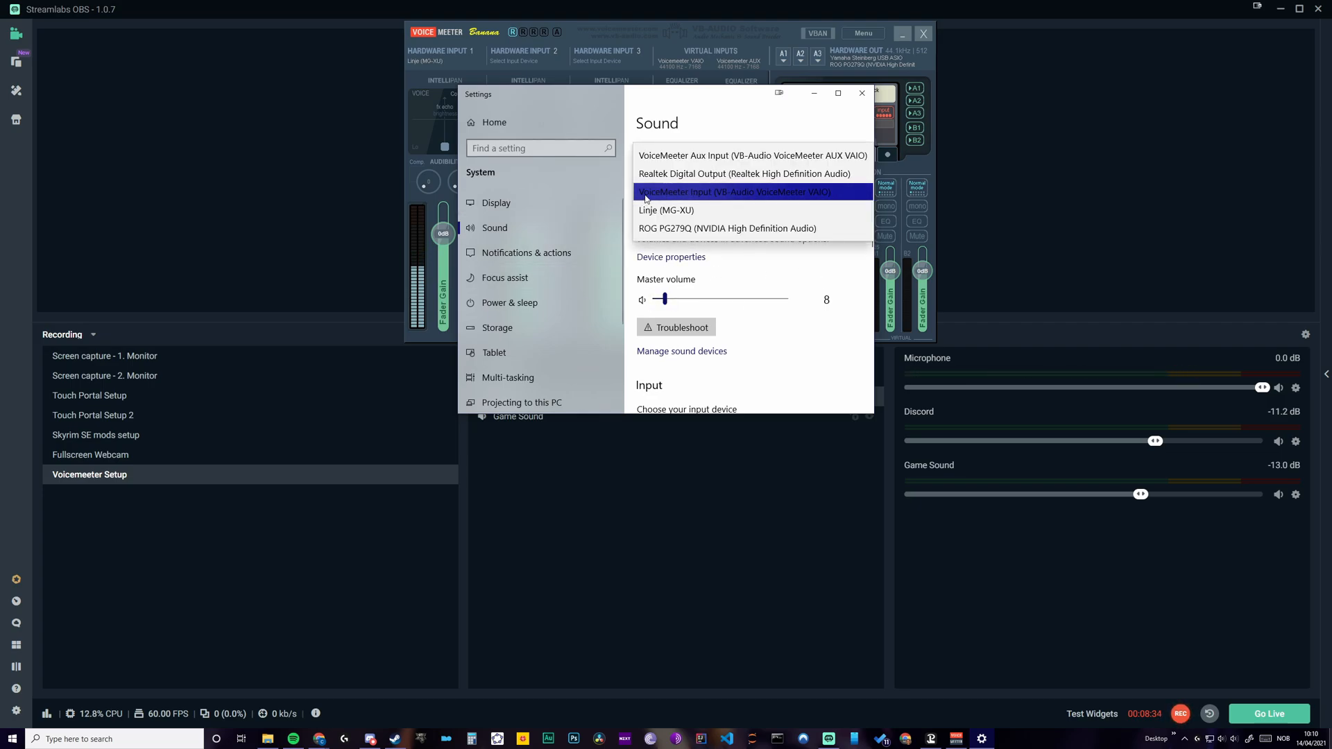
{"action": "mouse_move", "coordinate": [796, 201]}
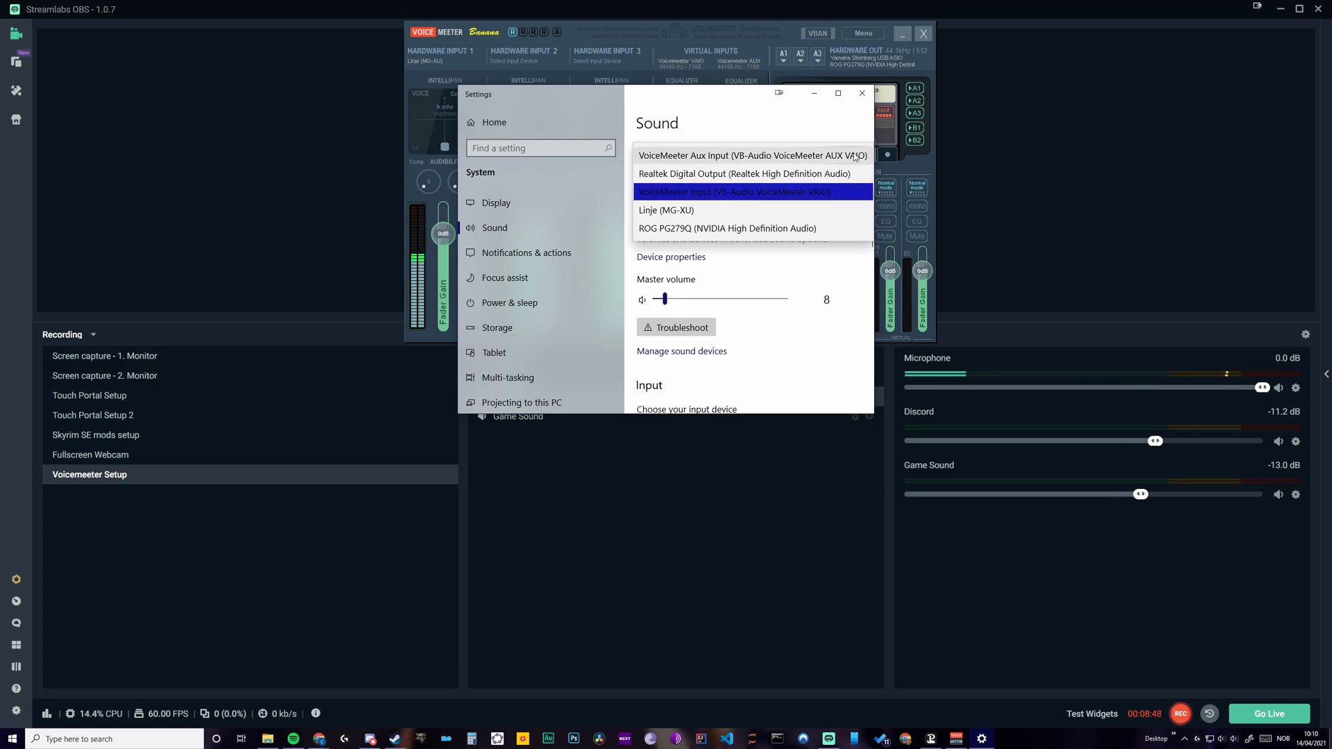
{"action": "left_click", "coordinate": [709, 191]}
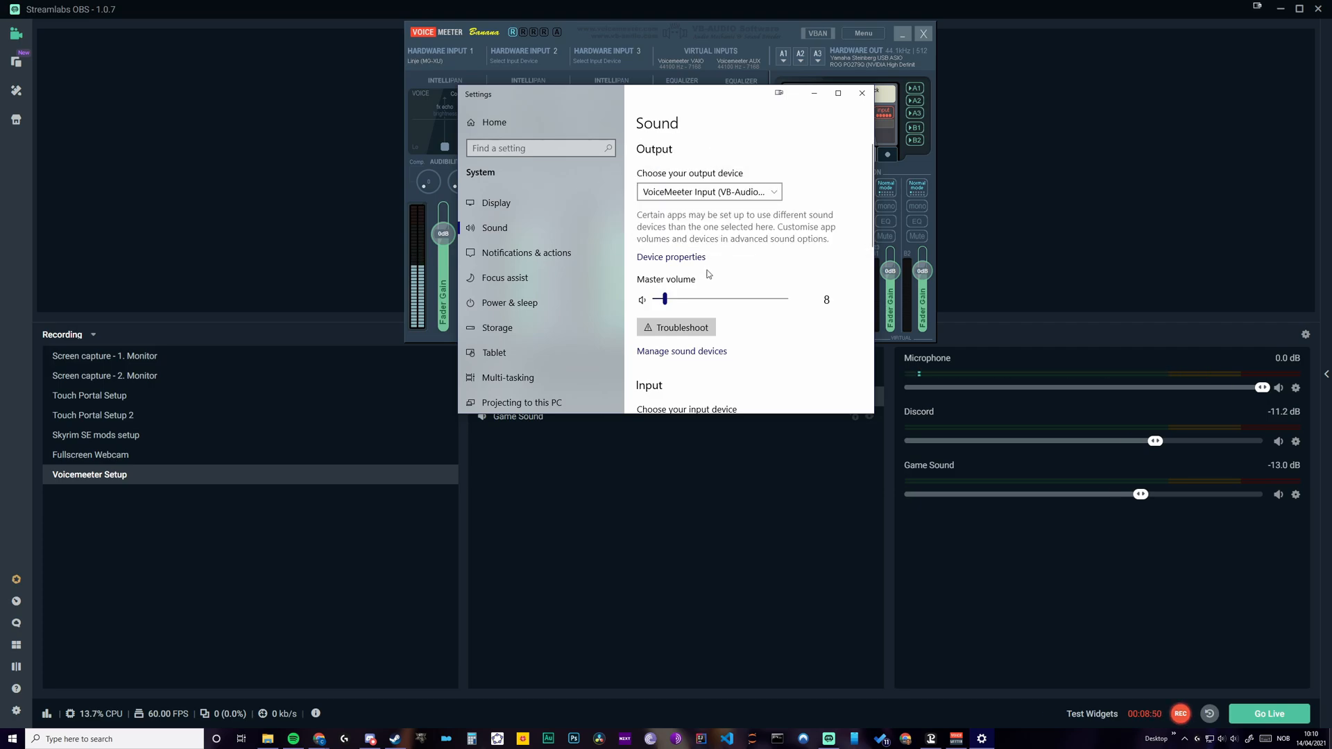
Go to the App volume and device preferences page
{"action": "scroll", "scroll_direction": "down", "scroll_amount": 3}
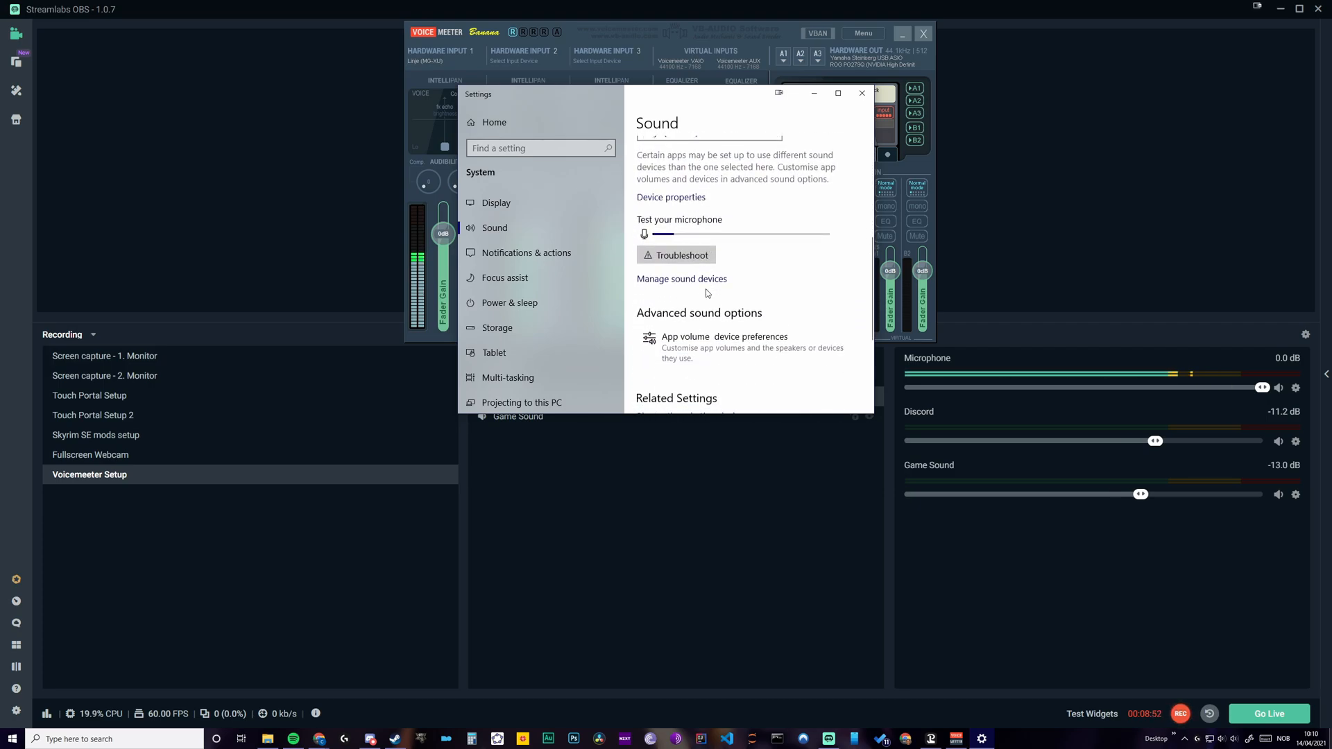
{"action": "scroll", "scroll_direction": "down", "scroll_amount": 3}
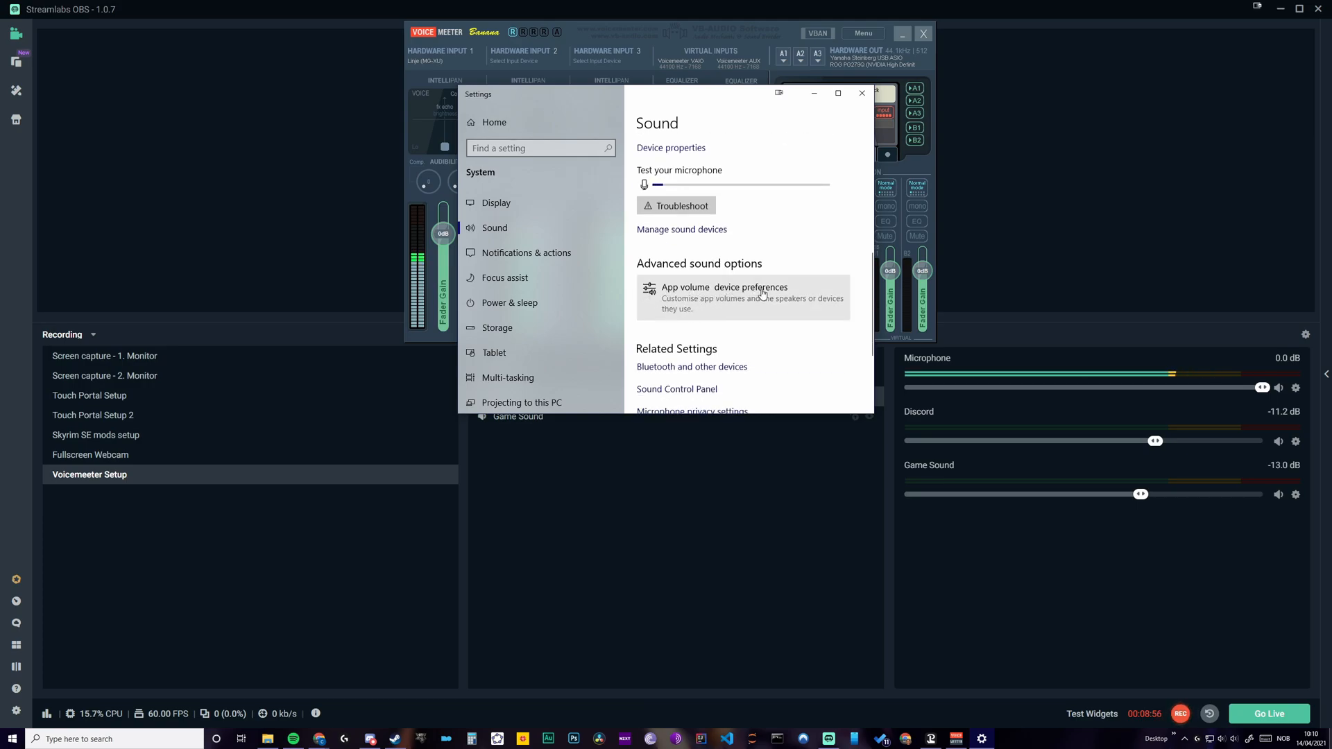
{"action": "left_click", "coordinate": [723, 285]}
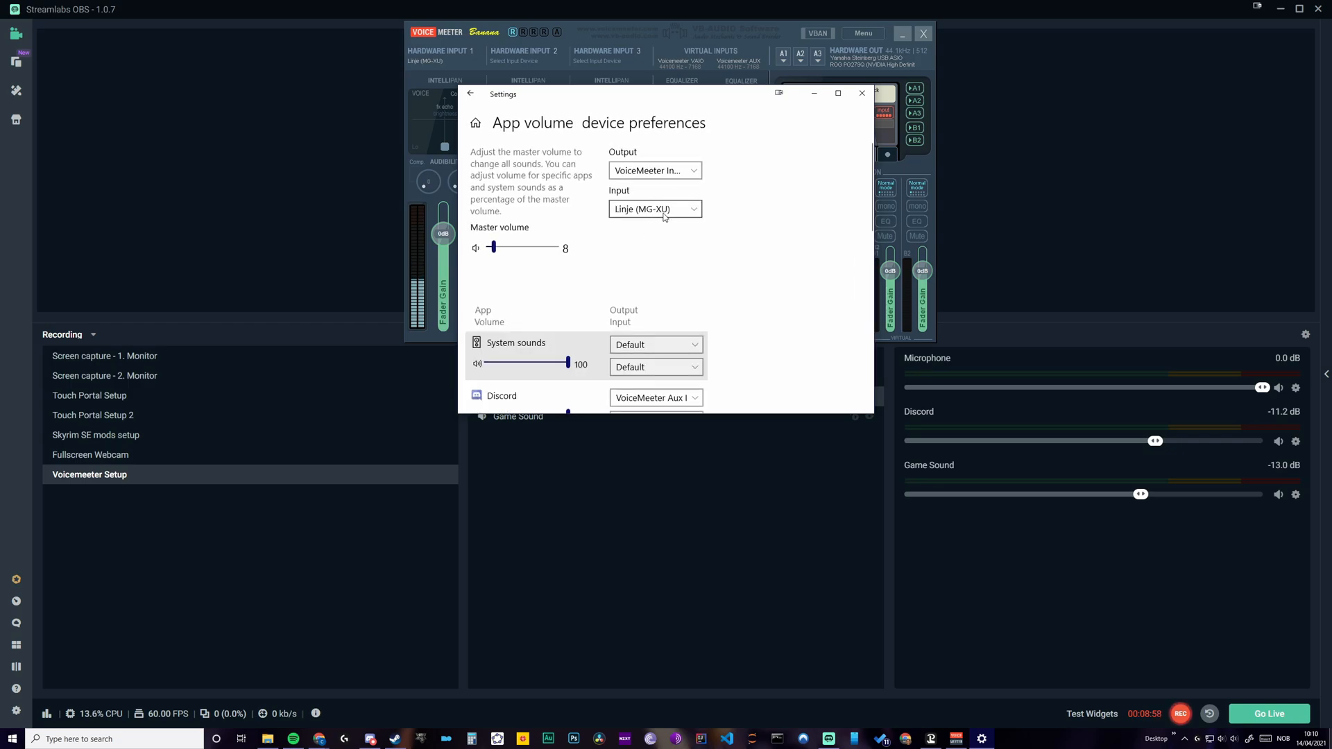
Confirm Discord, Google Chrome and Spotify Premium output to VoiceMeeter Aux, then close Settings
{"action": "scroll", "scroll_direction": "down", "scroll_amount": 3}
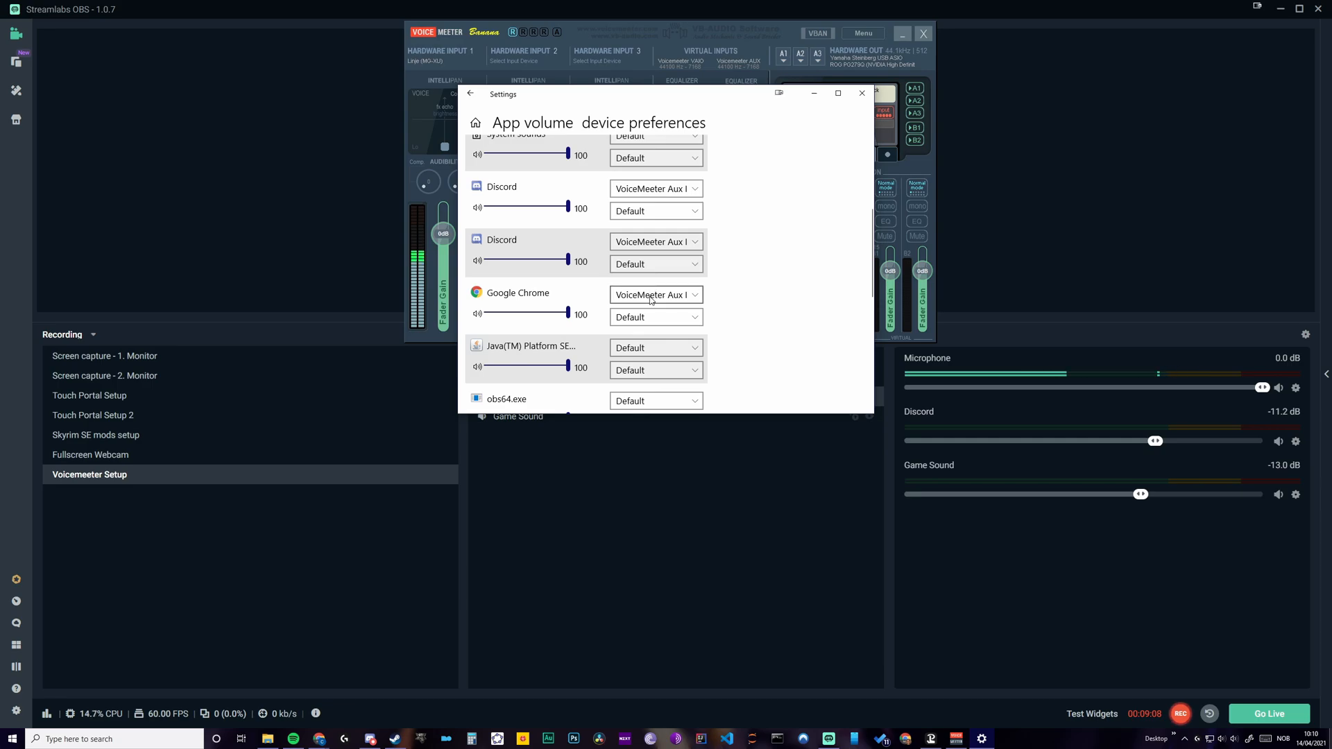
{"action": "scroll", "scroll_direction": "down", "scroll_amount": 3}
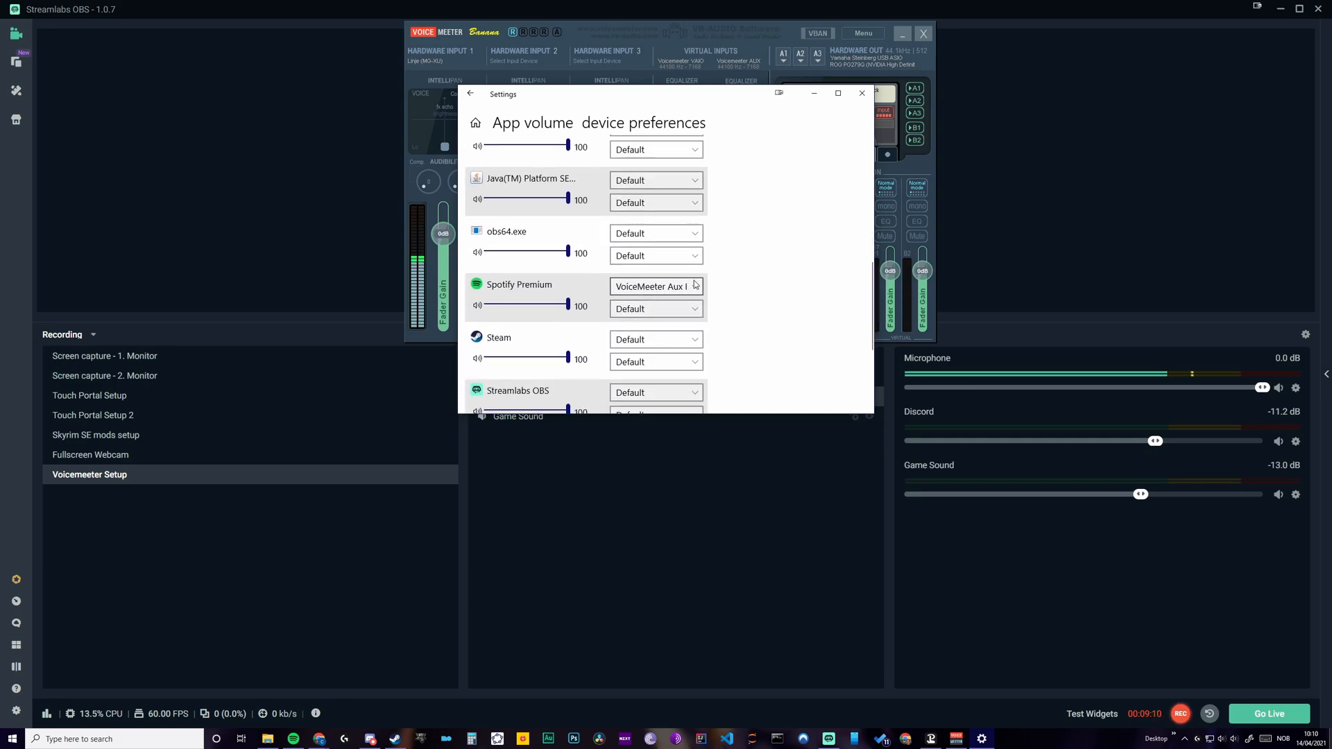
{"action": "mouse_move", "coordinate": [710, 272]}
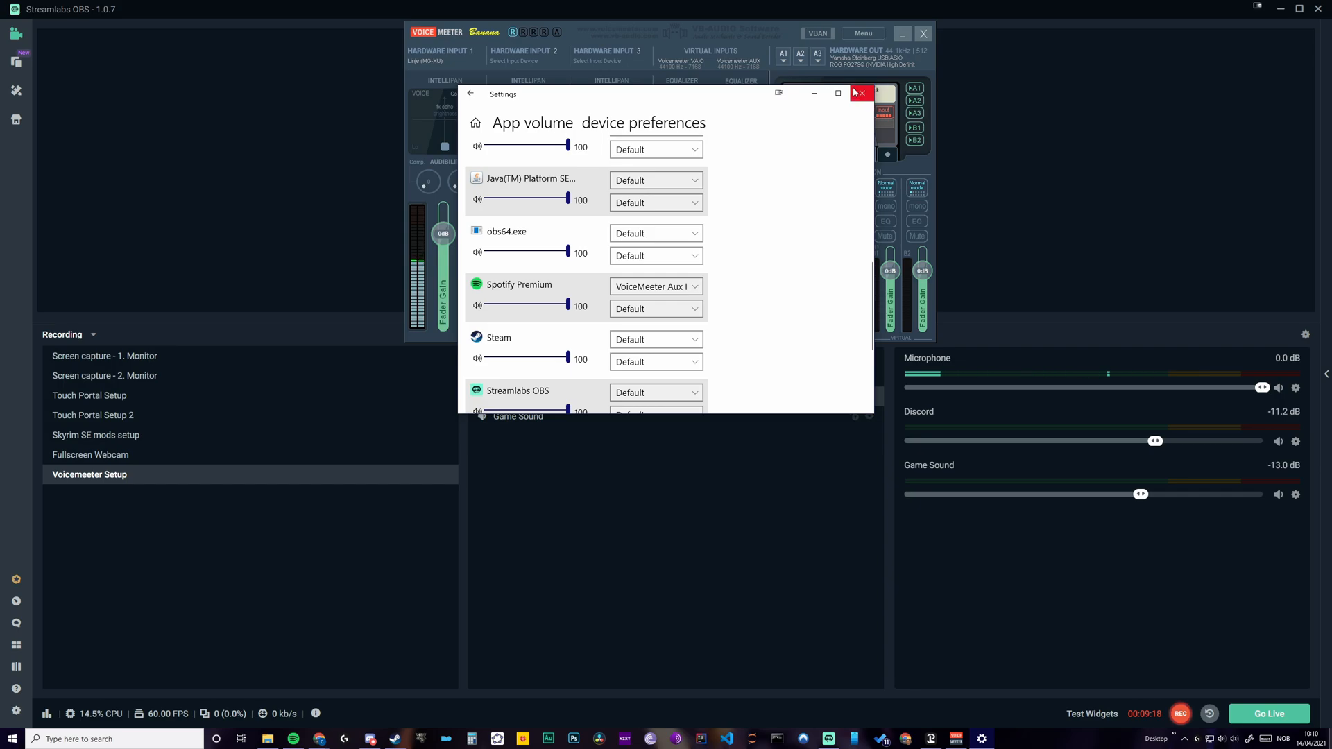
{"action": "mouse_move", "coordinate": [860, 93]}
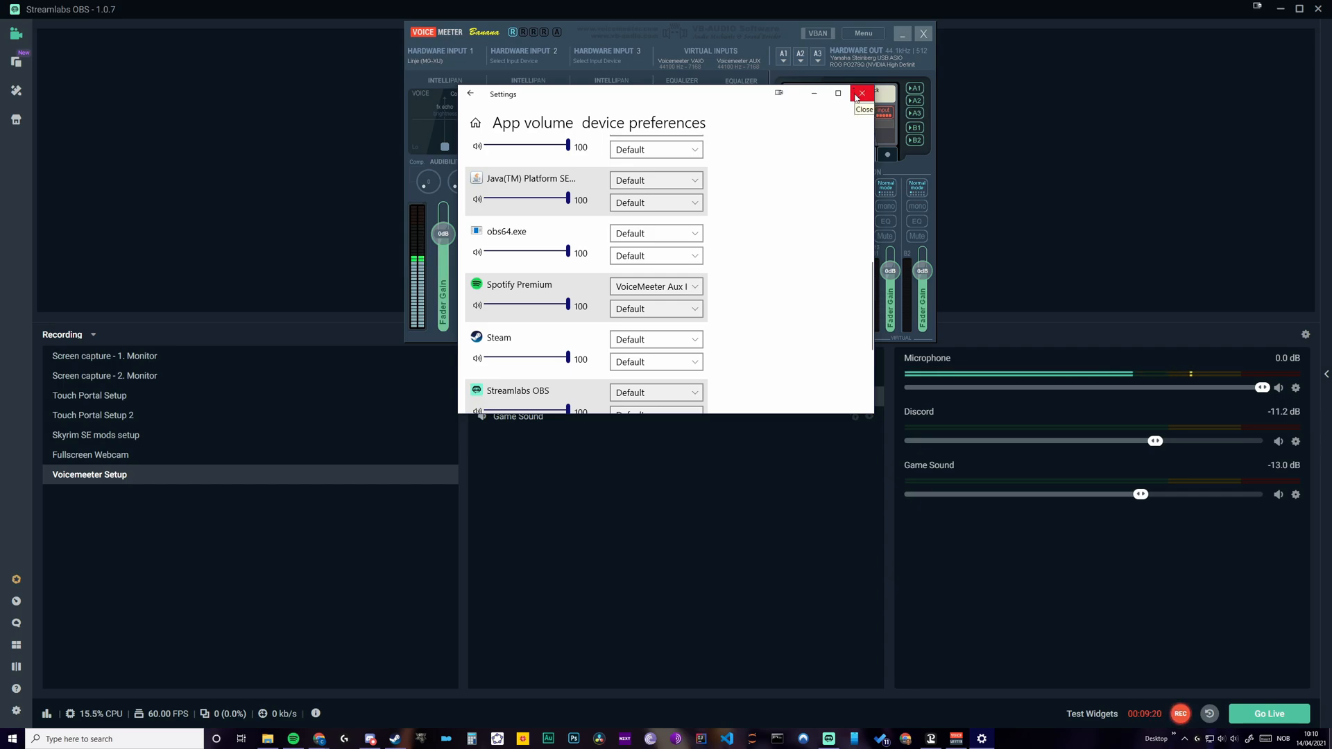
{"action": "left_click", "coordinate": [860, 93]}
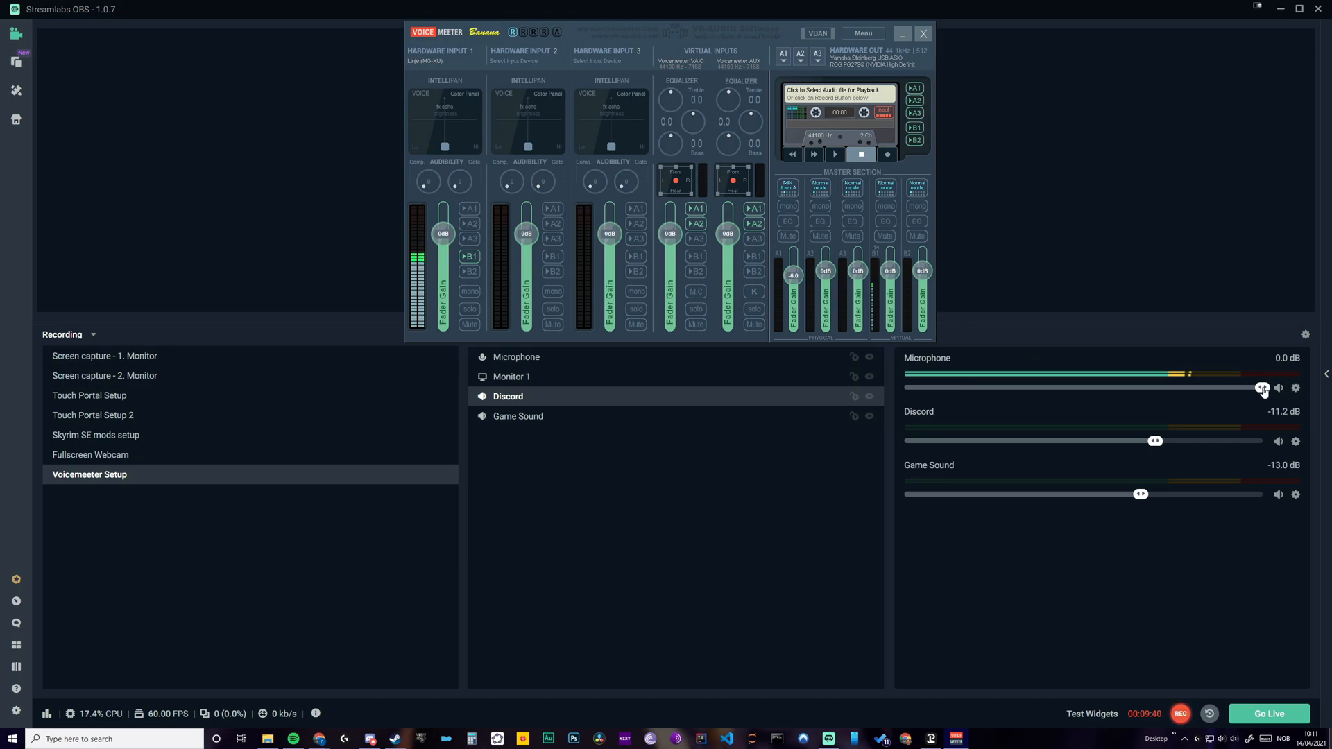
{"action": "mouse_move", "coordinate": [1172, 398]}
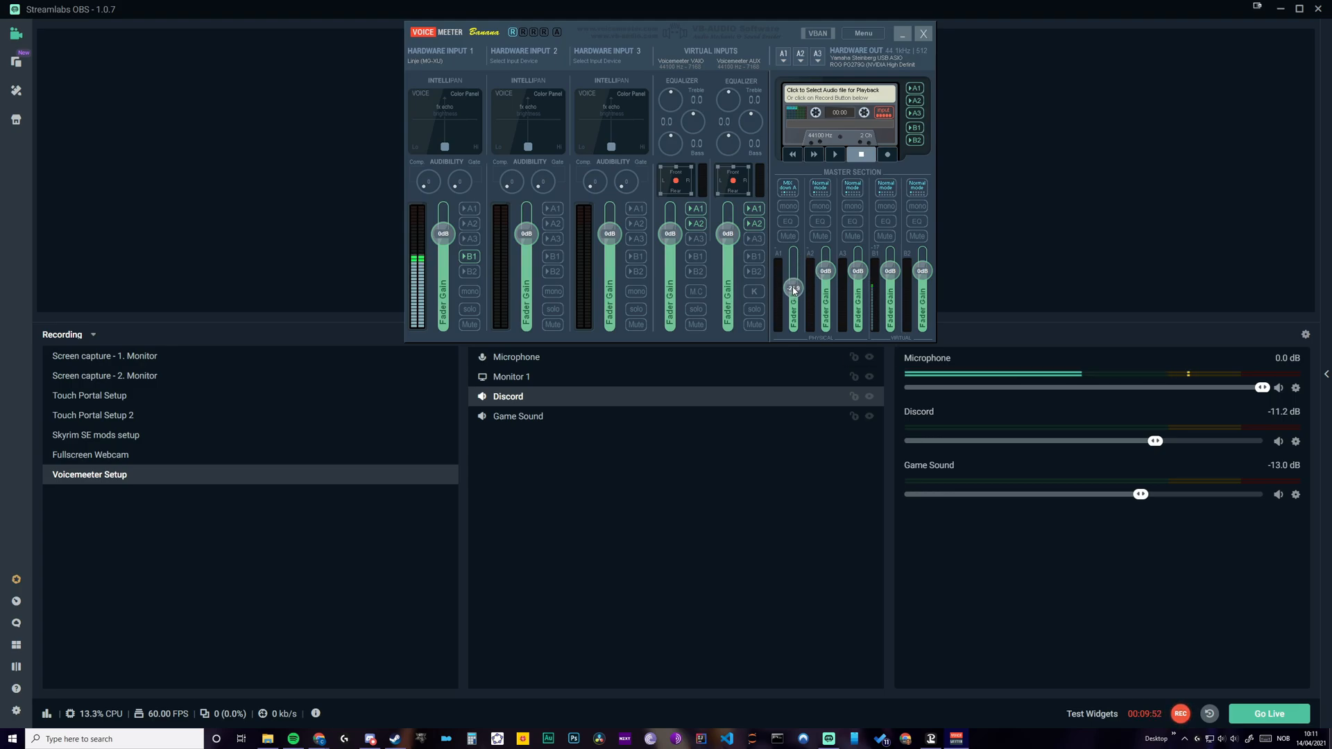
{"action": "left_click_drag", "start_coordinate": [792, 272], "coordinate": [791, 278]}
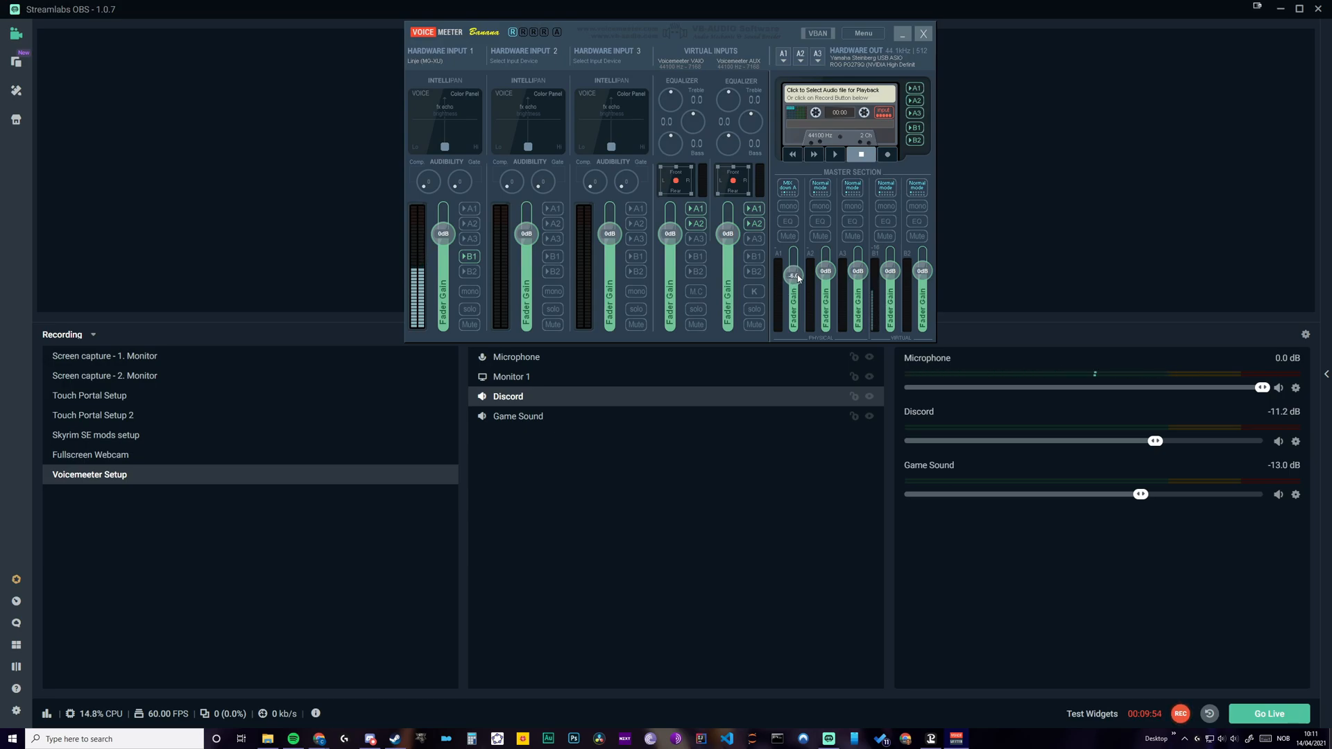